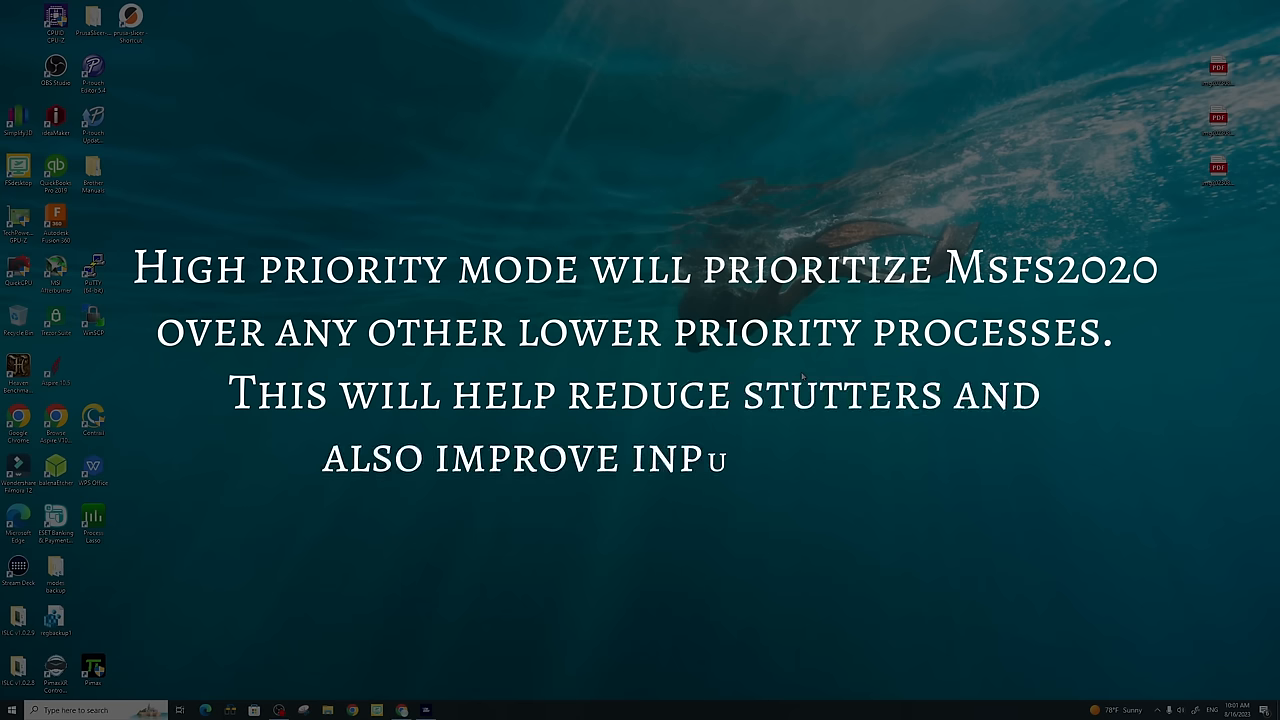
Step: Bring up Task Manager's Details list of running executables
text(ut latency)
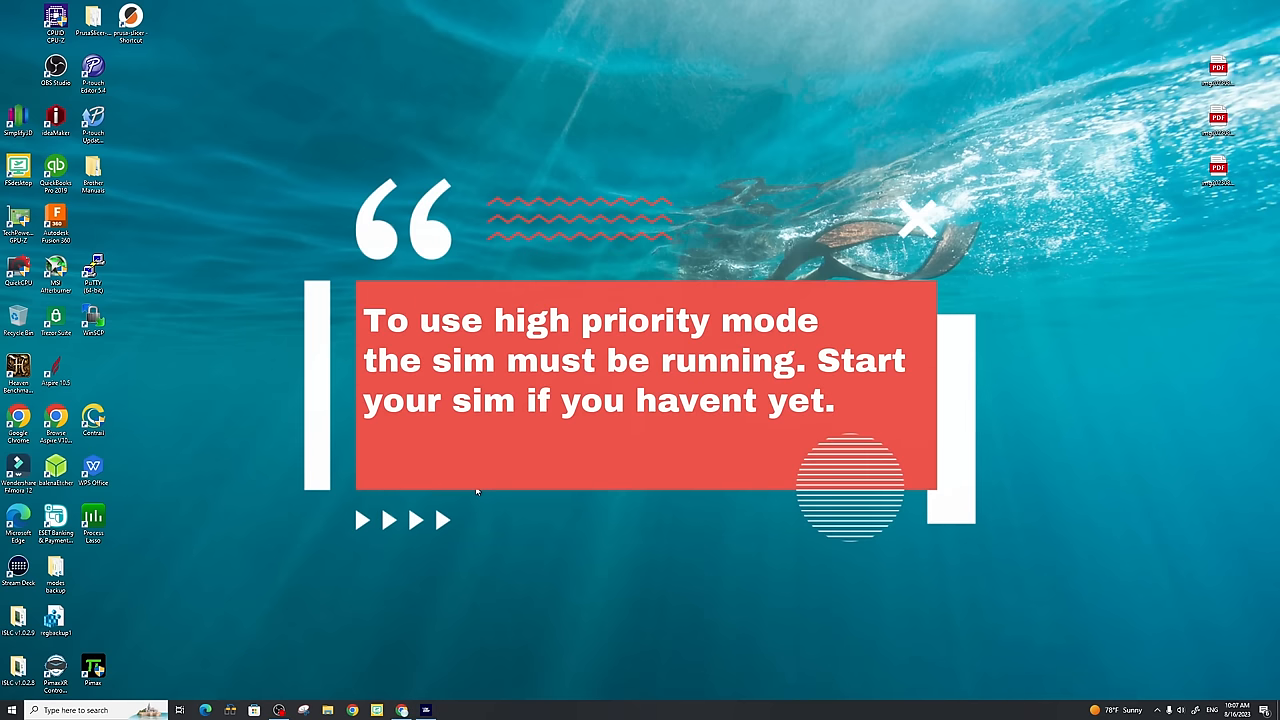
click(916, 218)
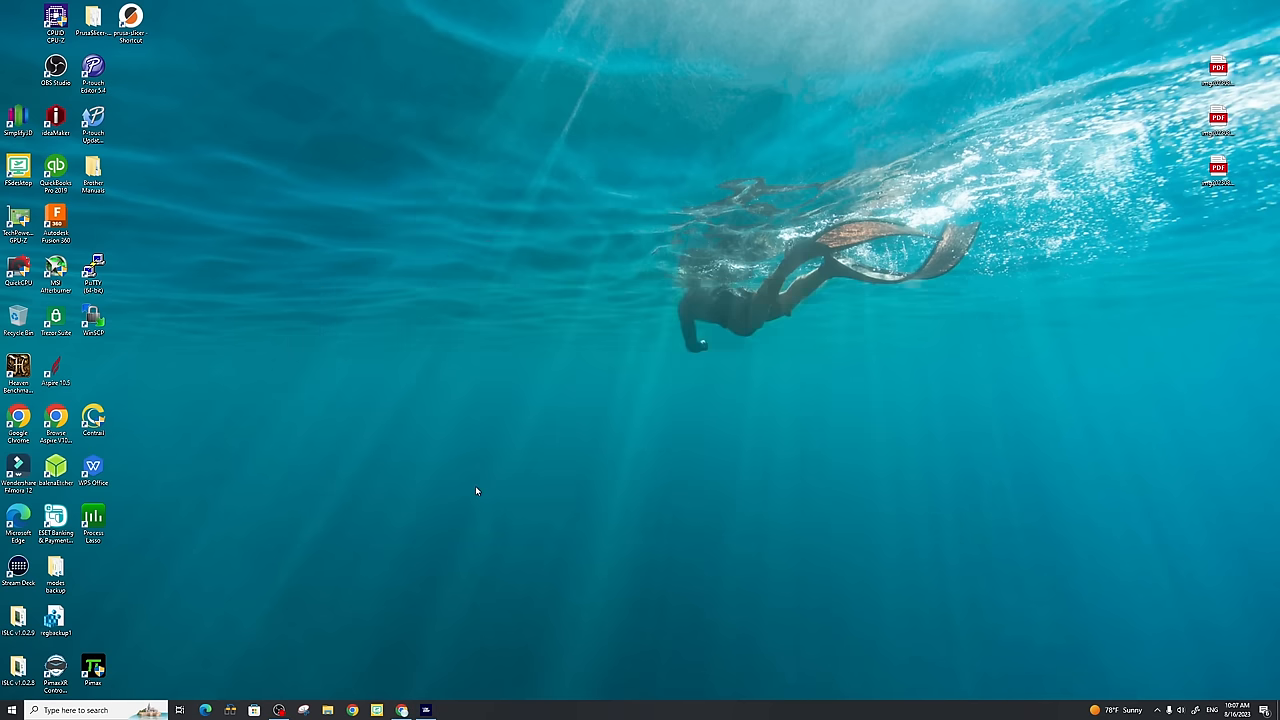
key(ctrl+alt+delete)
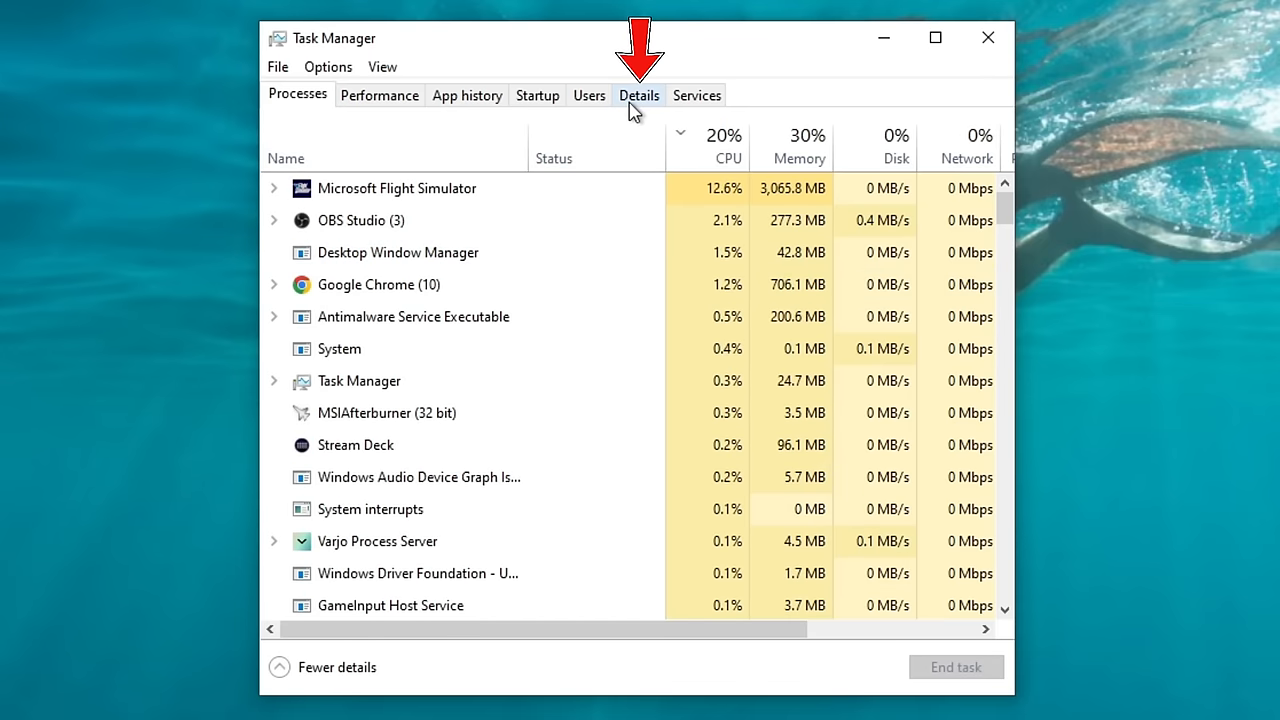
click(638, 94)
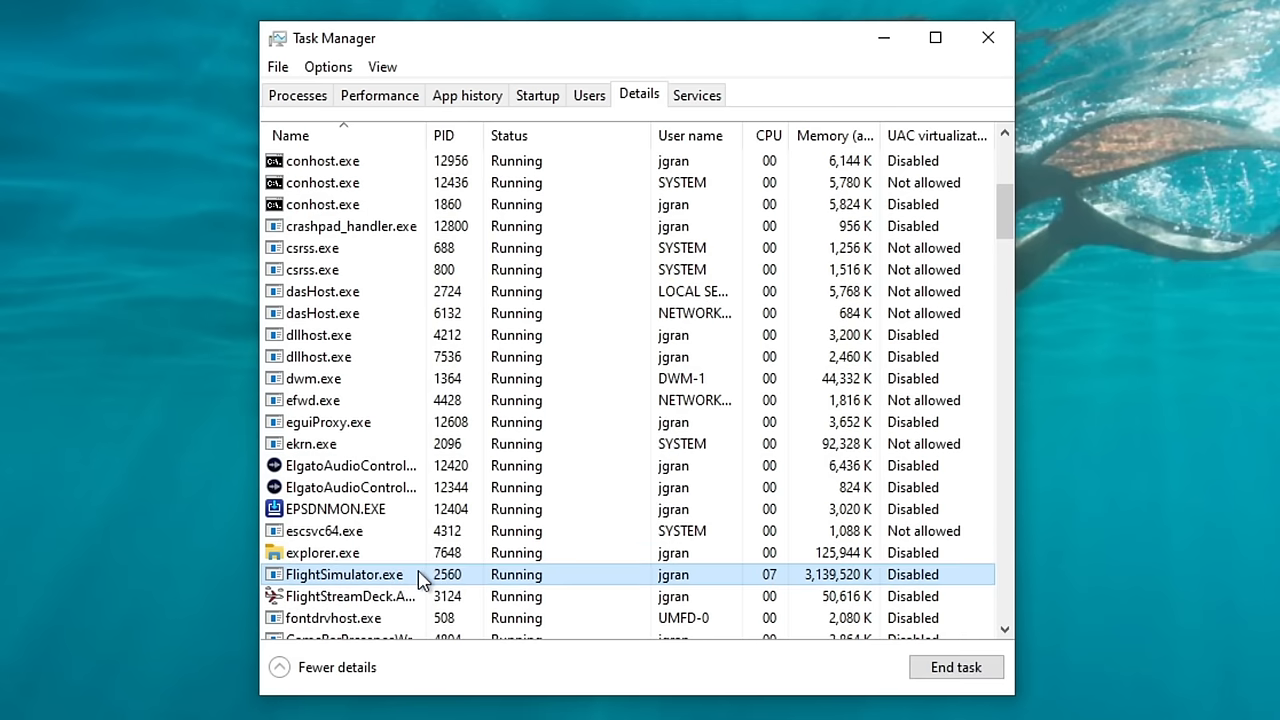
Step: Set FlightSimulator.exe's process priority to High and confirm the change
right_click(344, 574)
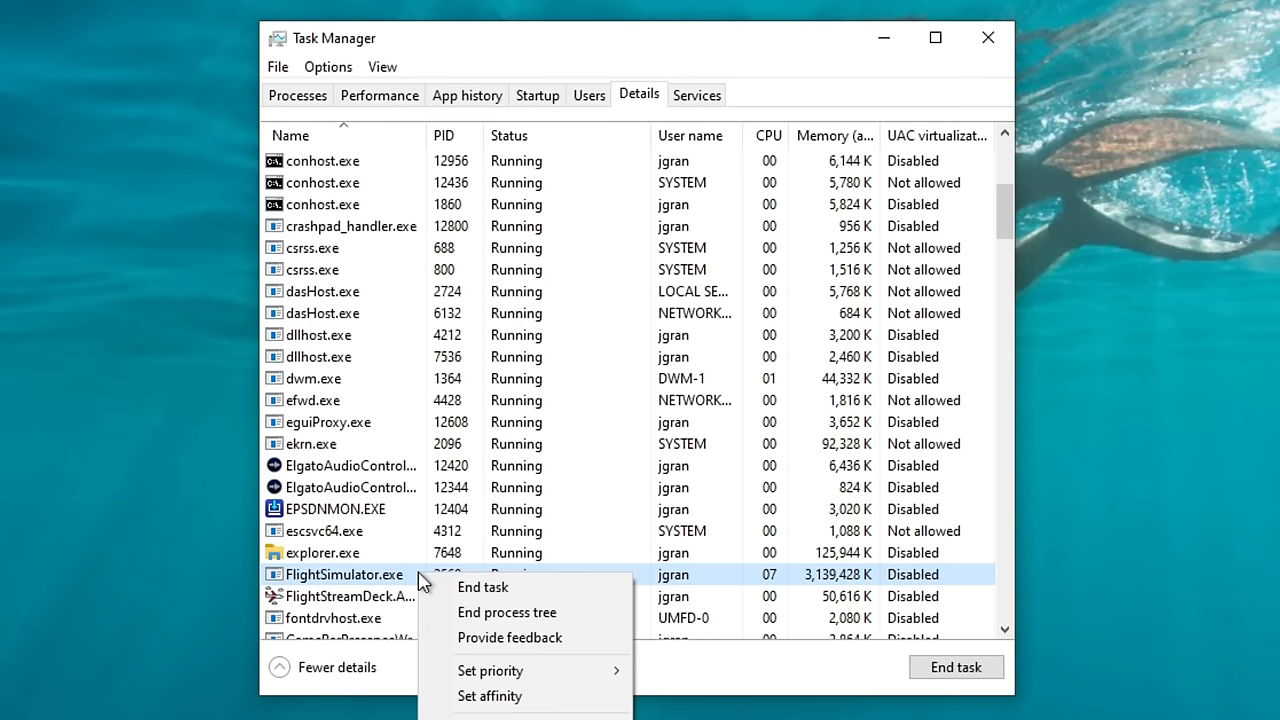
mouse_move(430, 580)
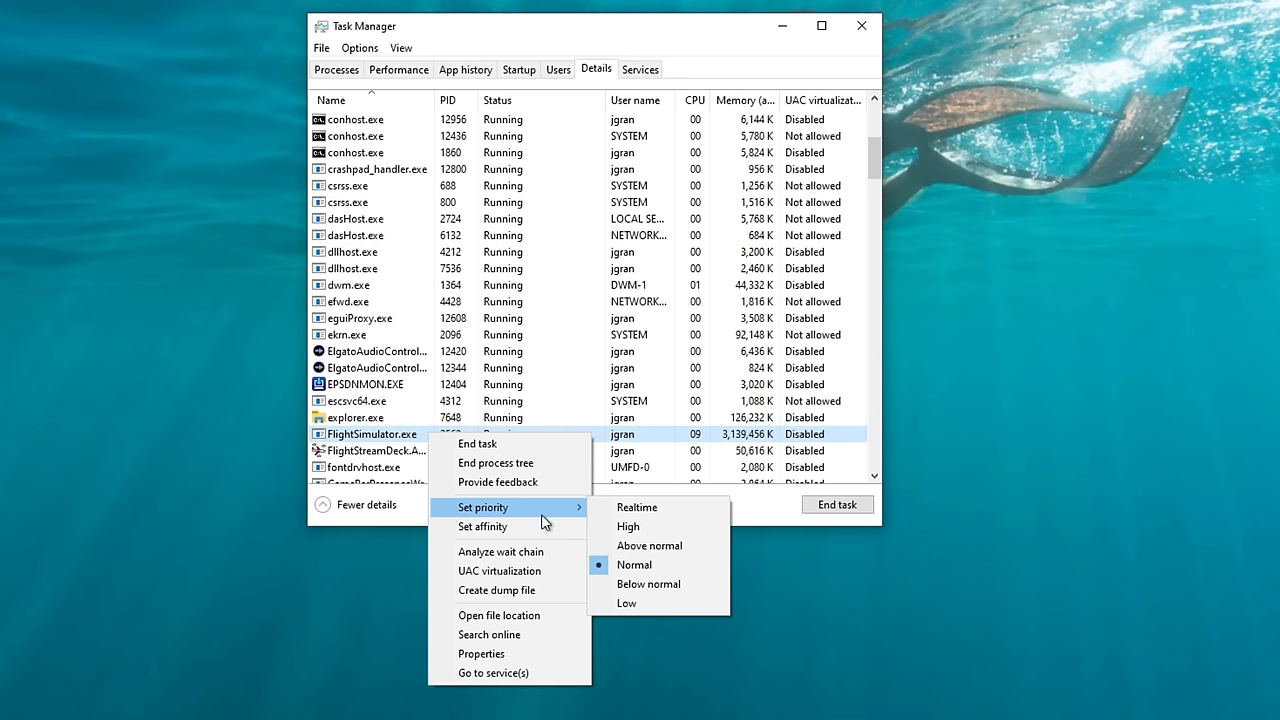
click(628, 526)
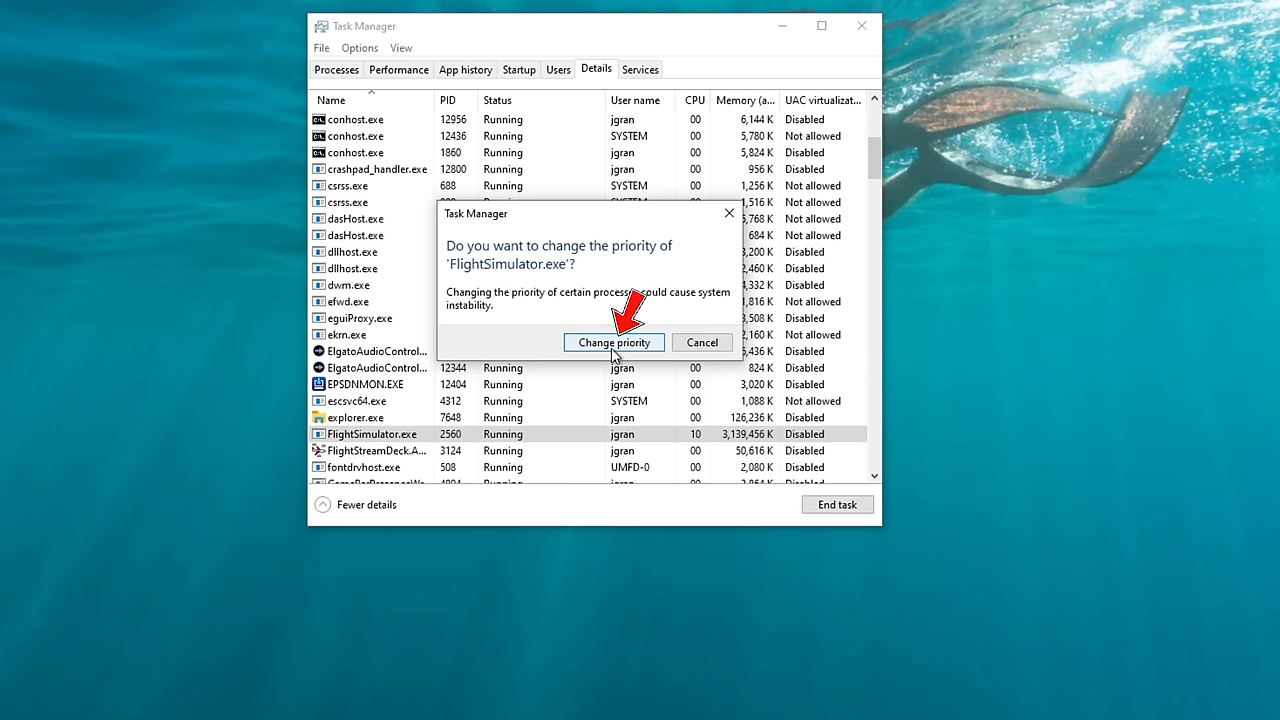
click(612, 342)
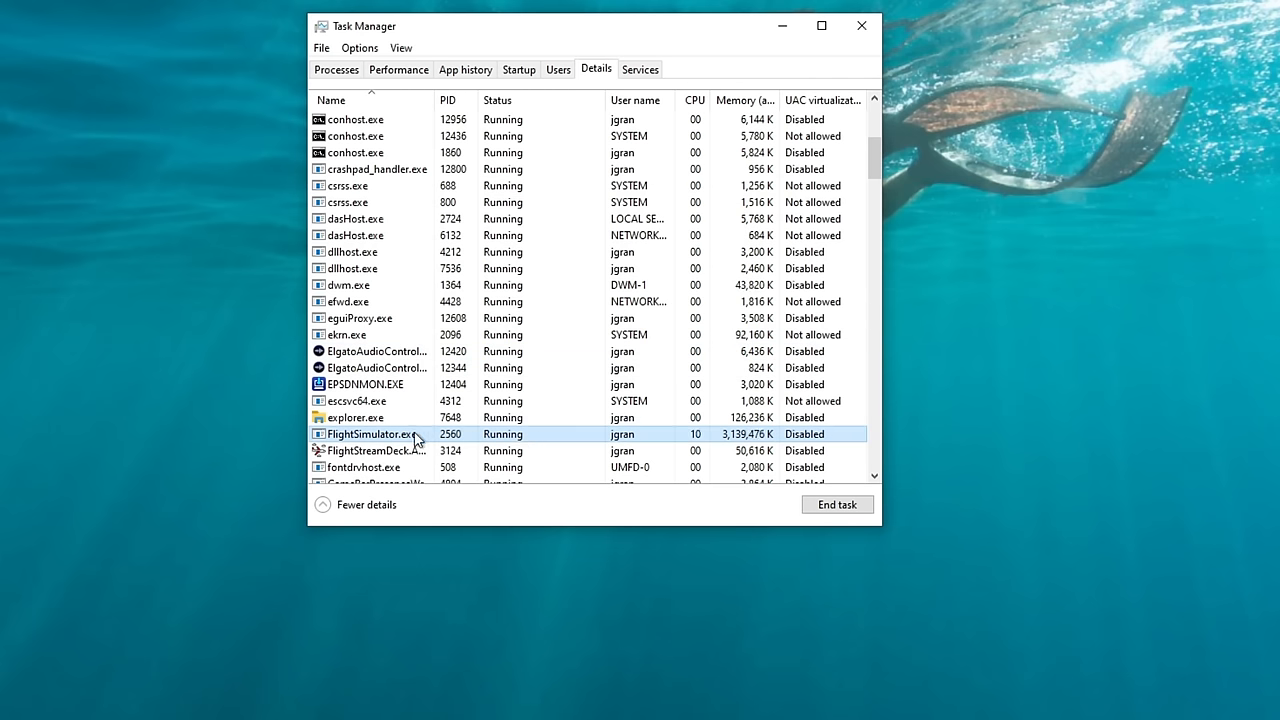
right_click(370, 434)
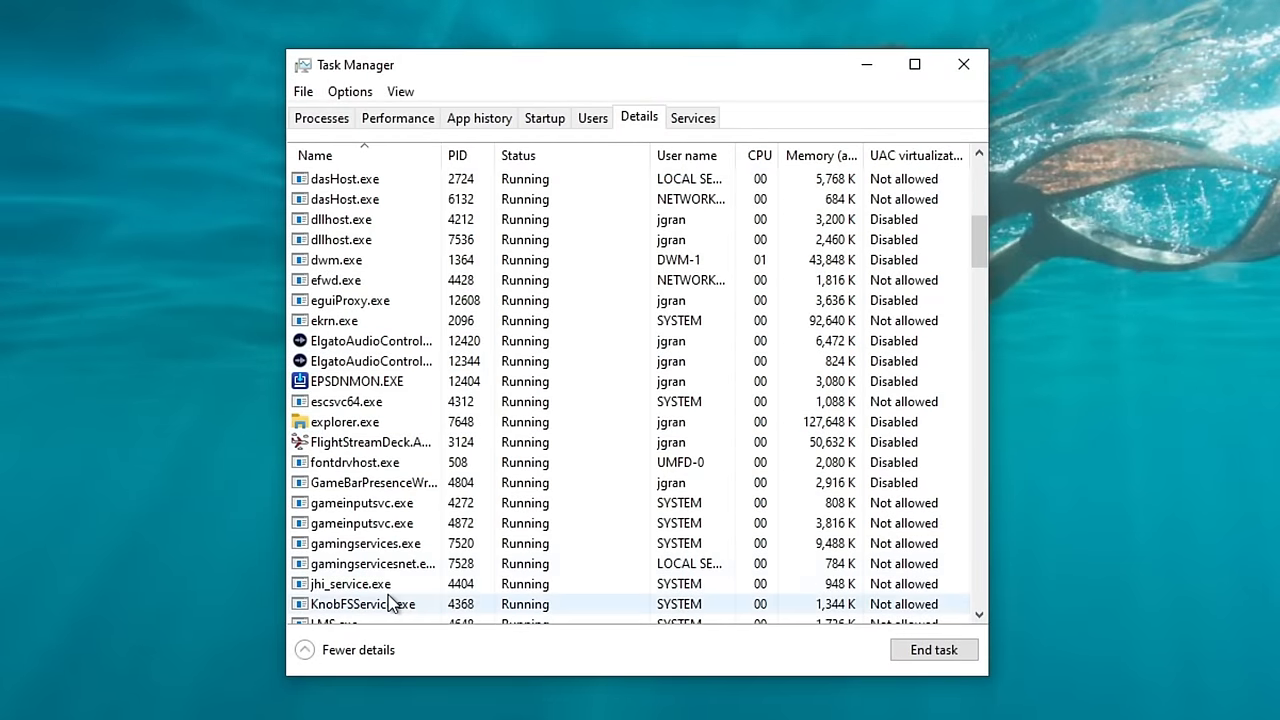
Step: Leave Task Manager and get Registry Editor open with the Computer tree expanded
click(400, 502)
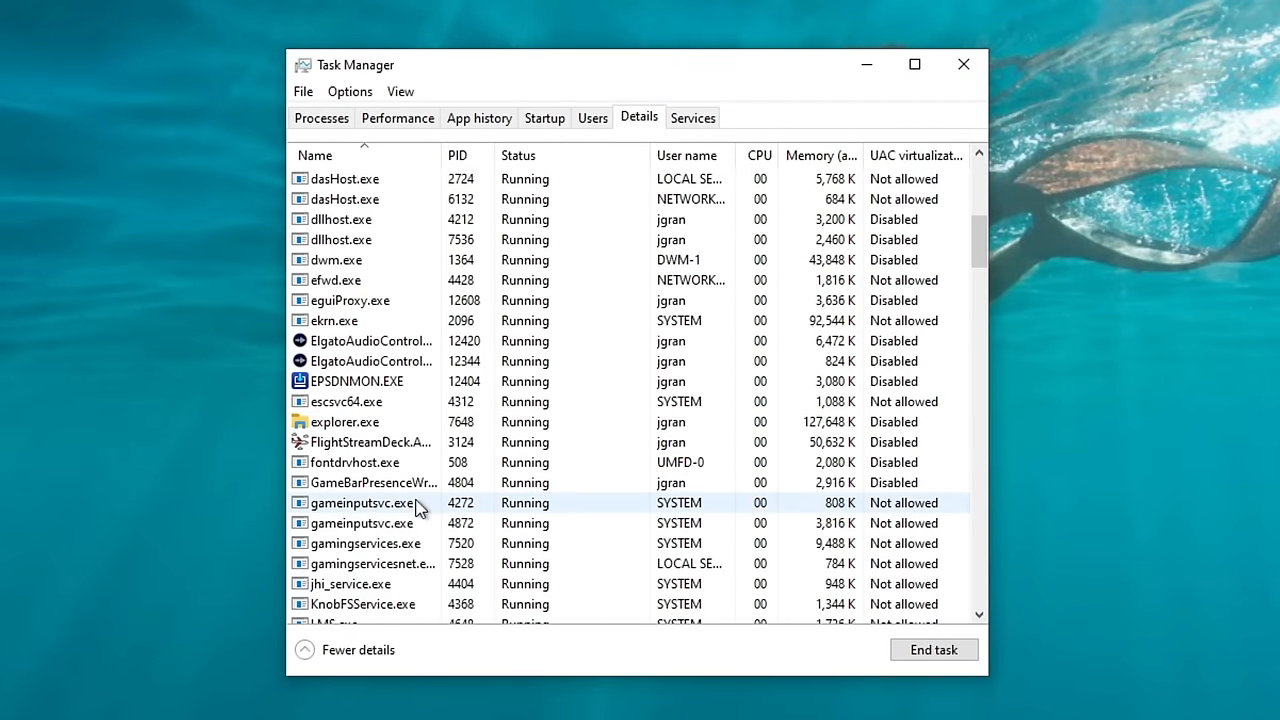
scroll(down, 3)
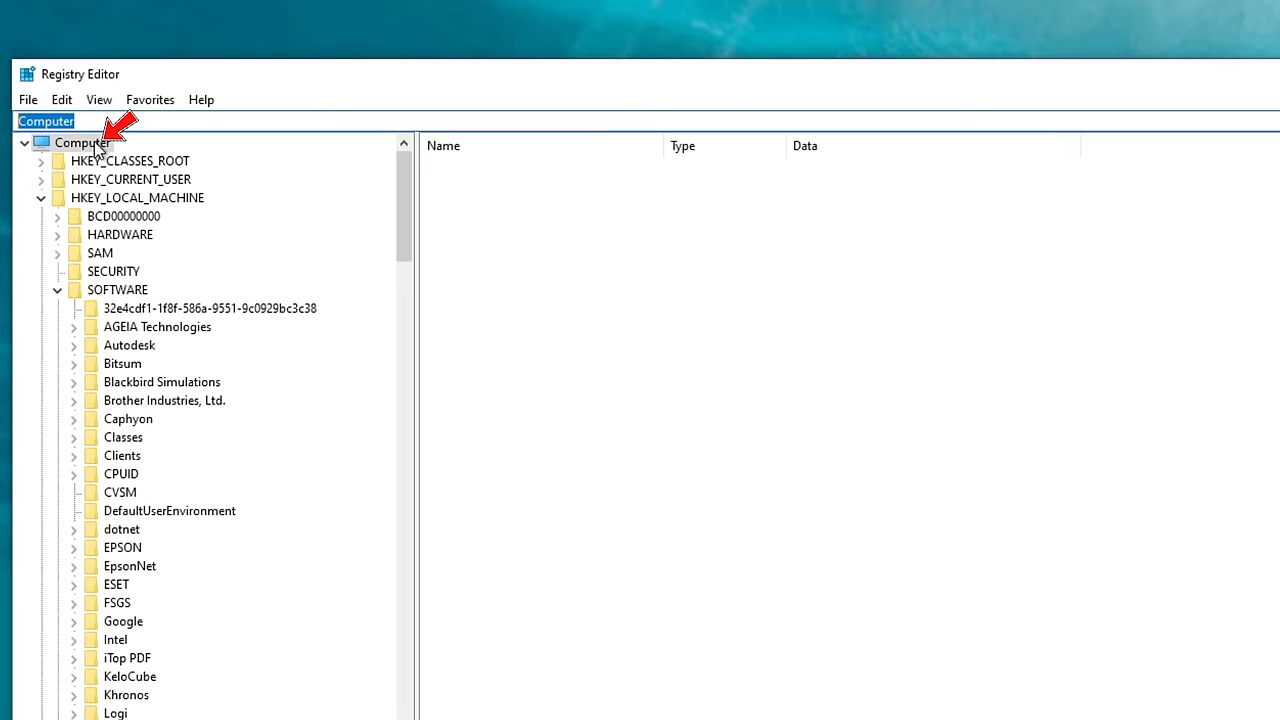
Step: Export the whole registry (range All) from the Computer root to a Desktop file named regbackup3
click(80, 144)
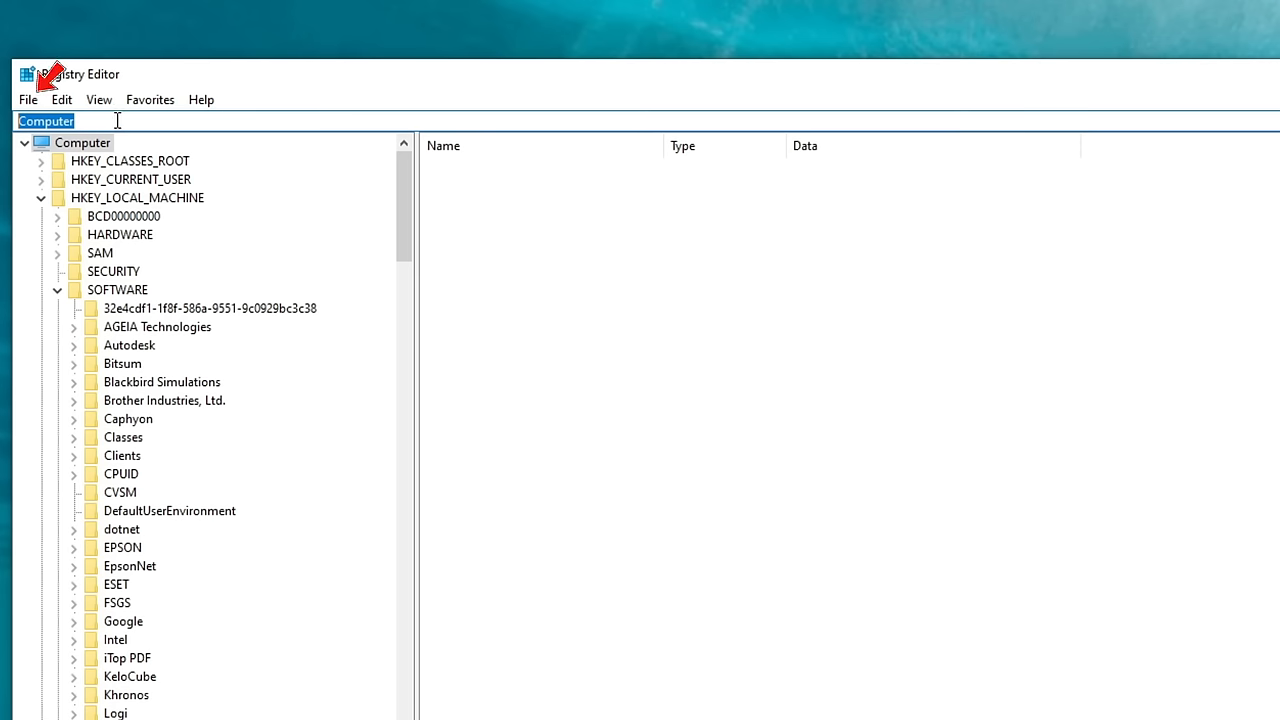
click(28, 100)
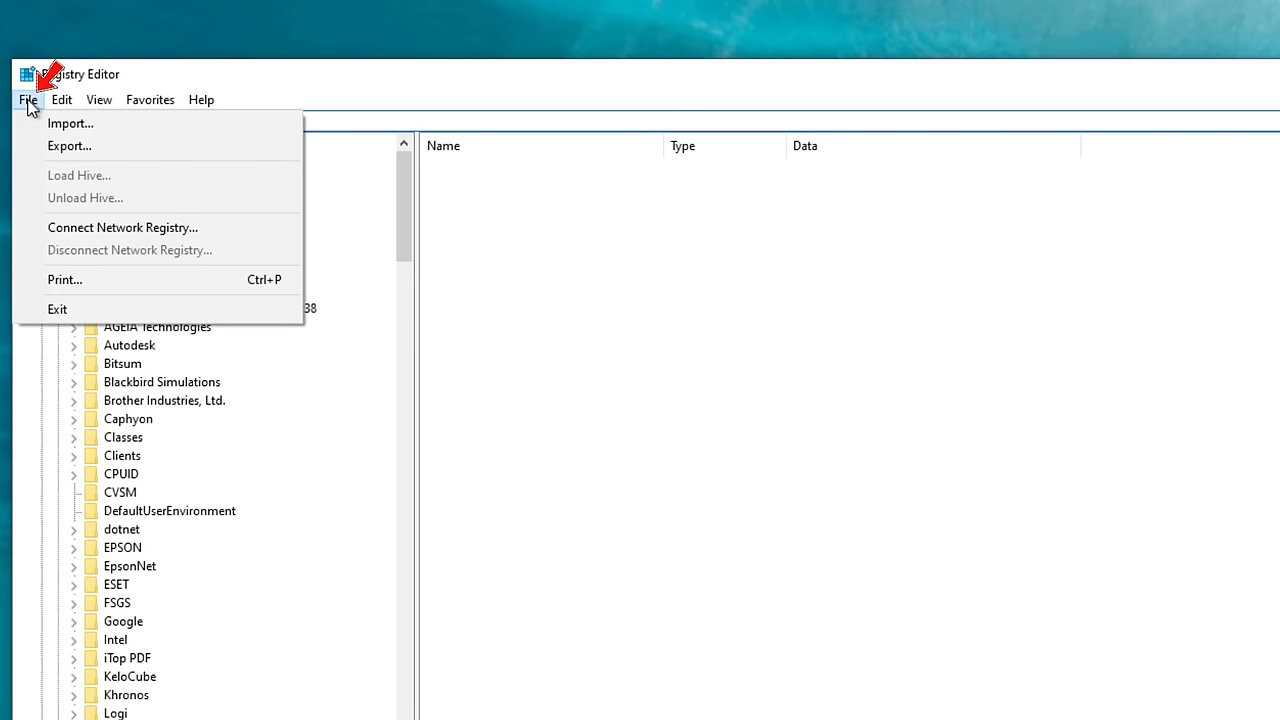
click(68, 144)
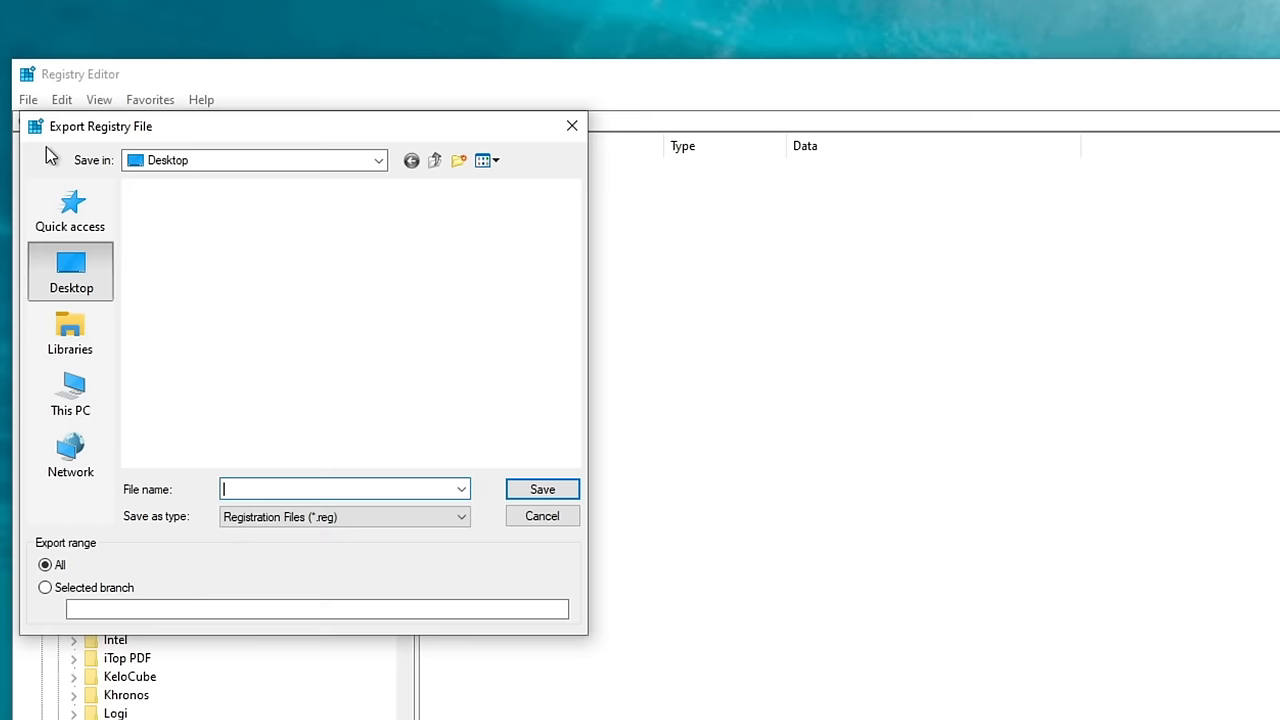
click(70, 270)
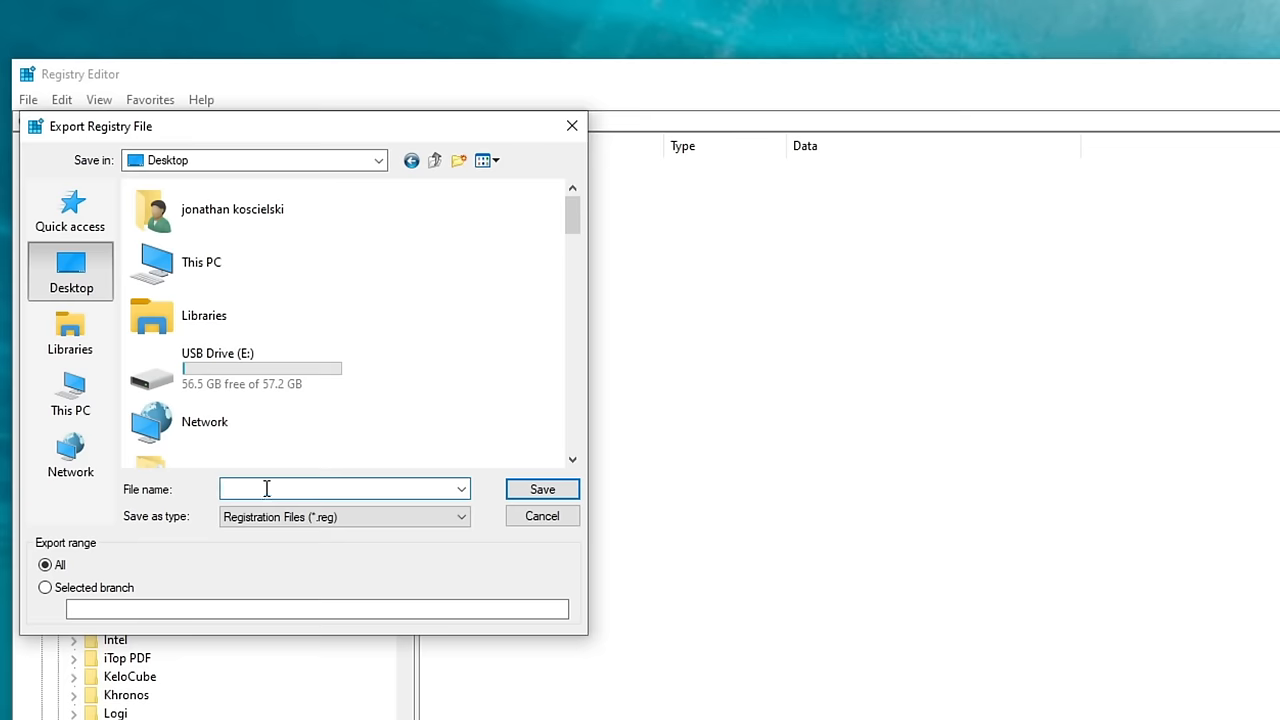
text(reg)
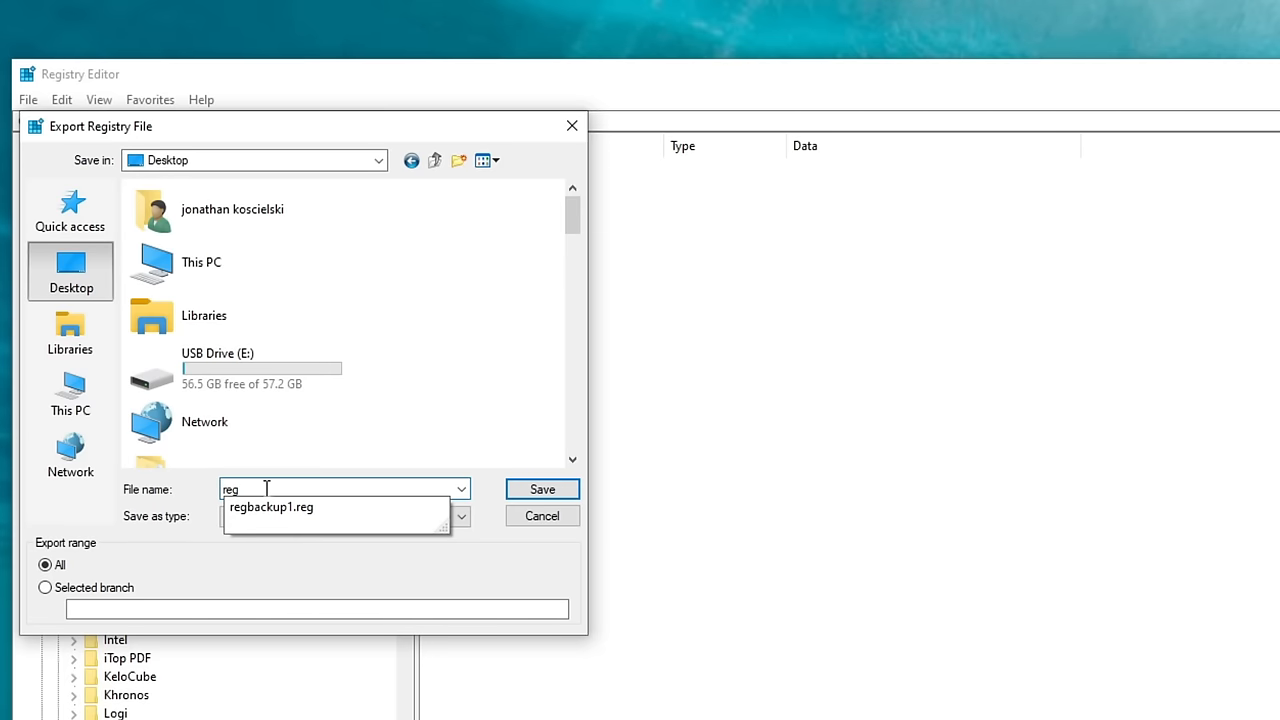
text(backup3)
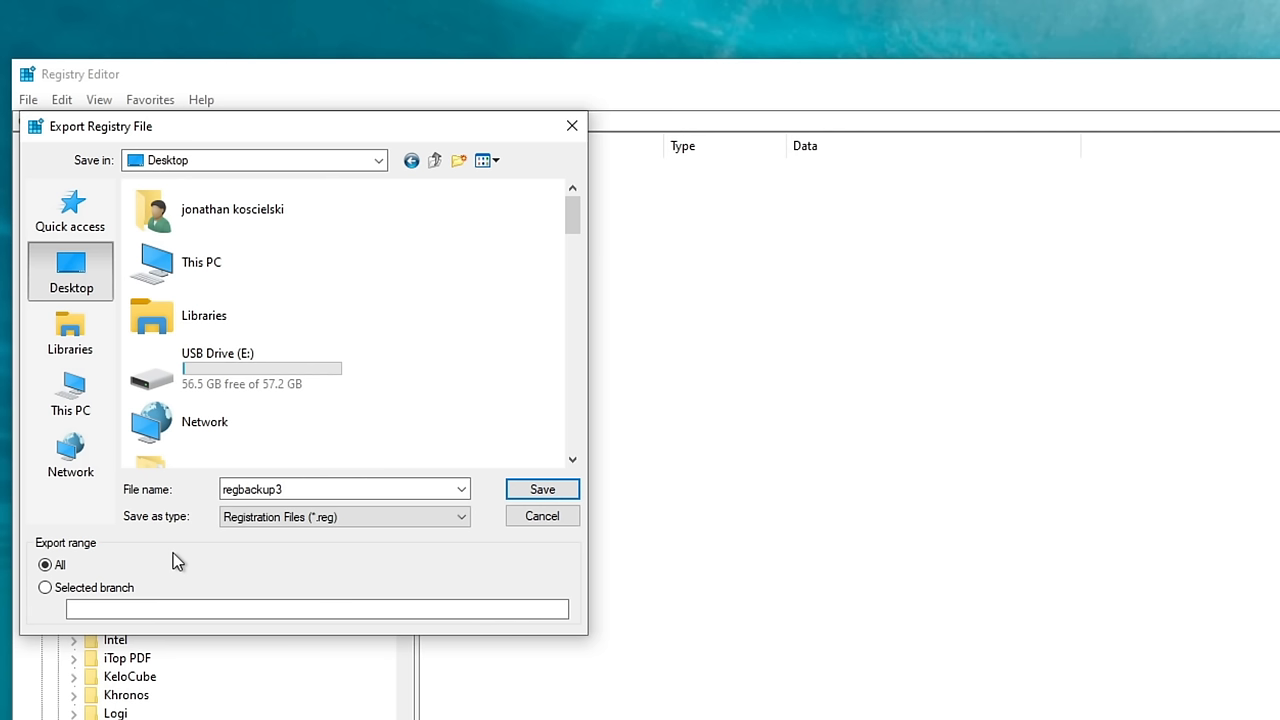
mouse_move(230, 540)
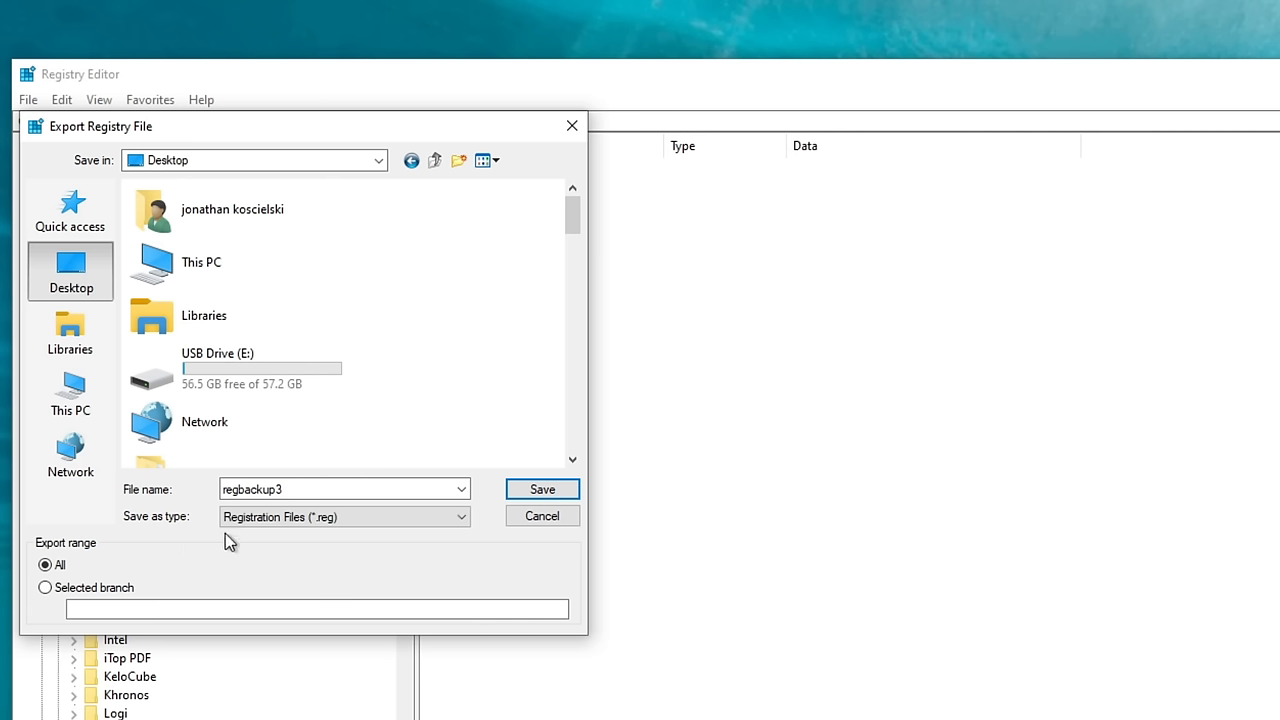
mouse_move(280, 544)
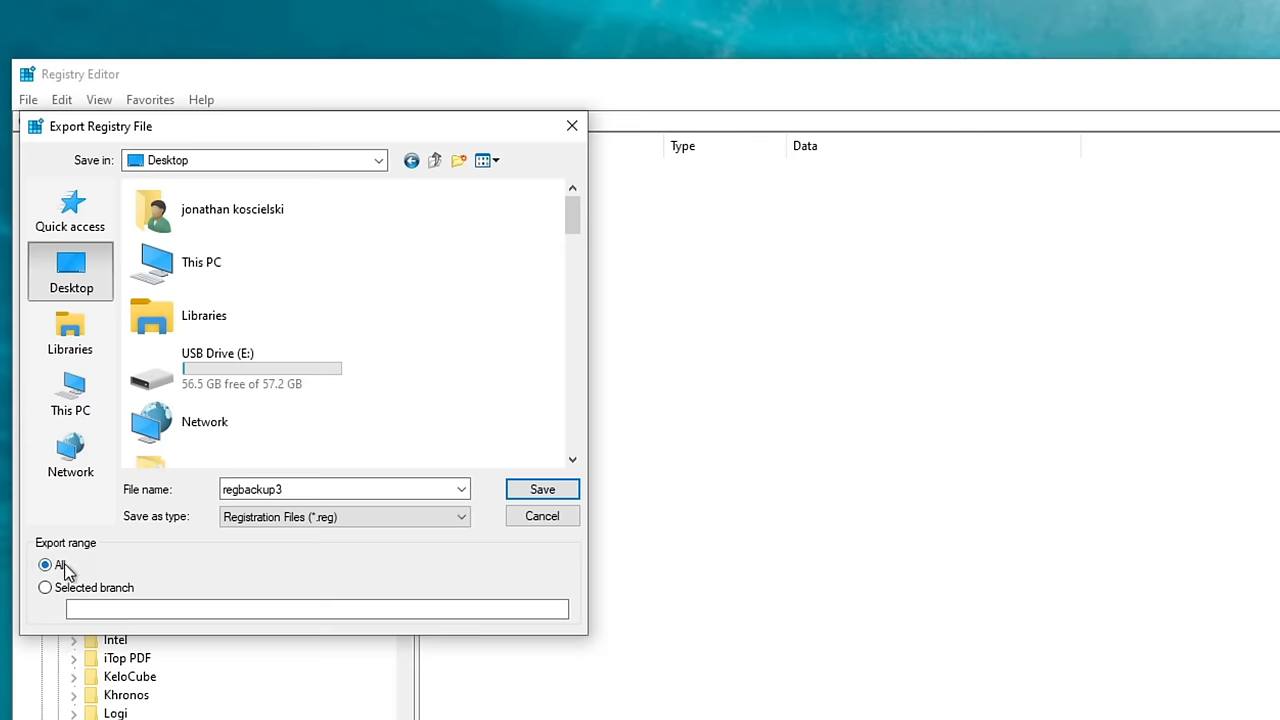
click(44, 564)
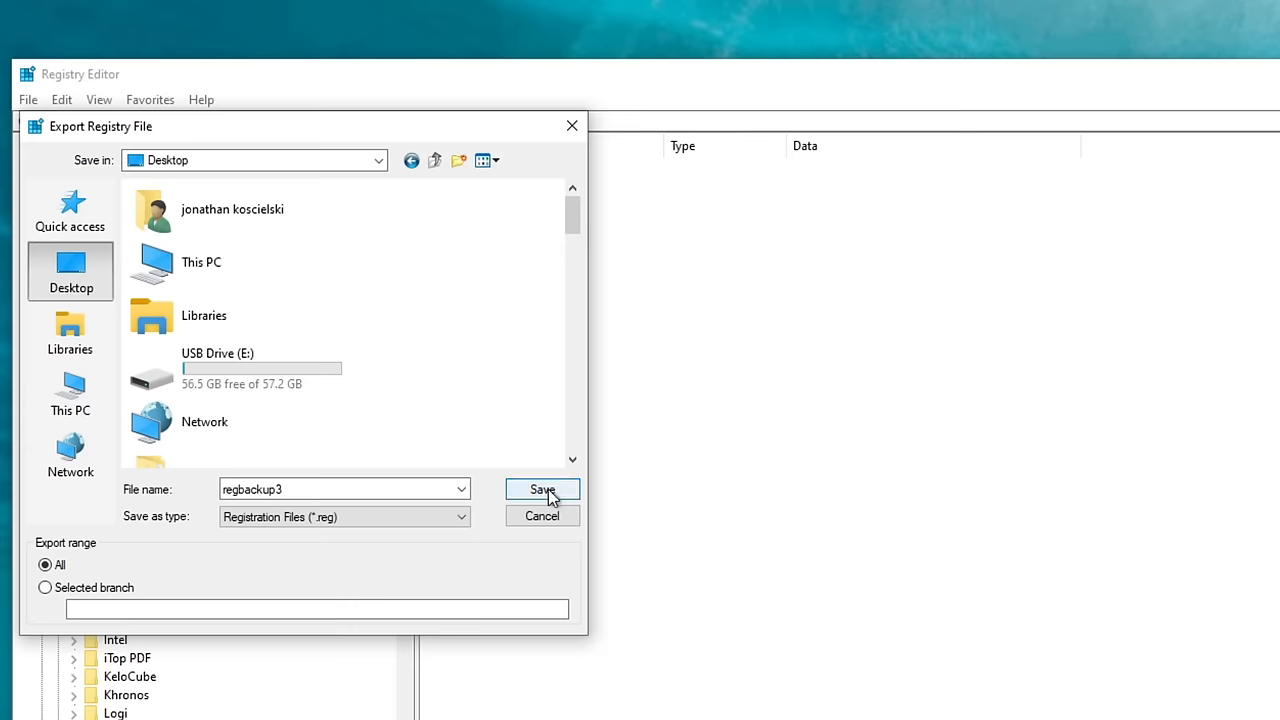
click(542, 488)
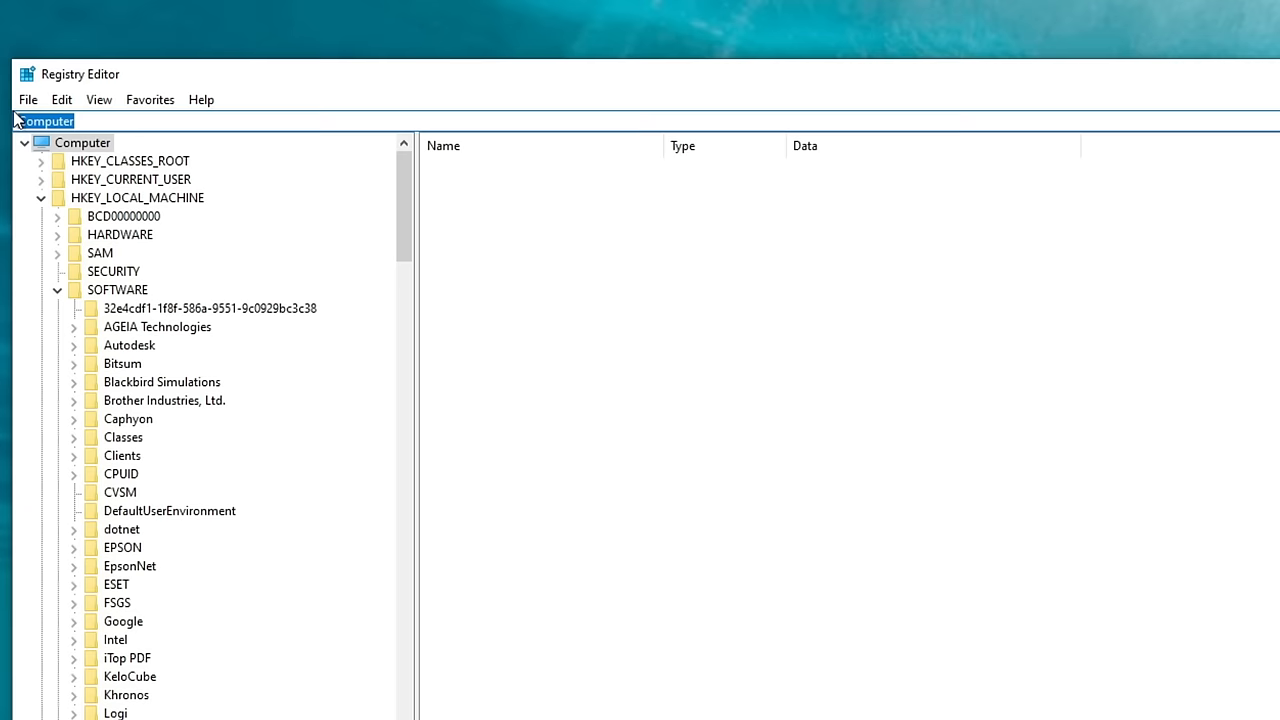
Step: Start an Import Registry File dialog and dismiss it without importing anything
click(28, 100)
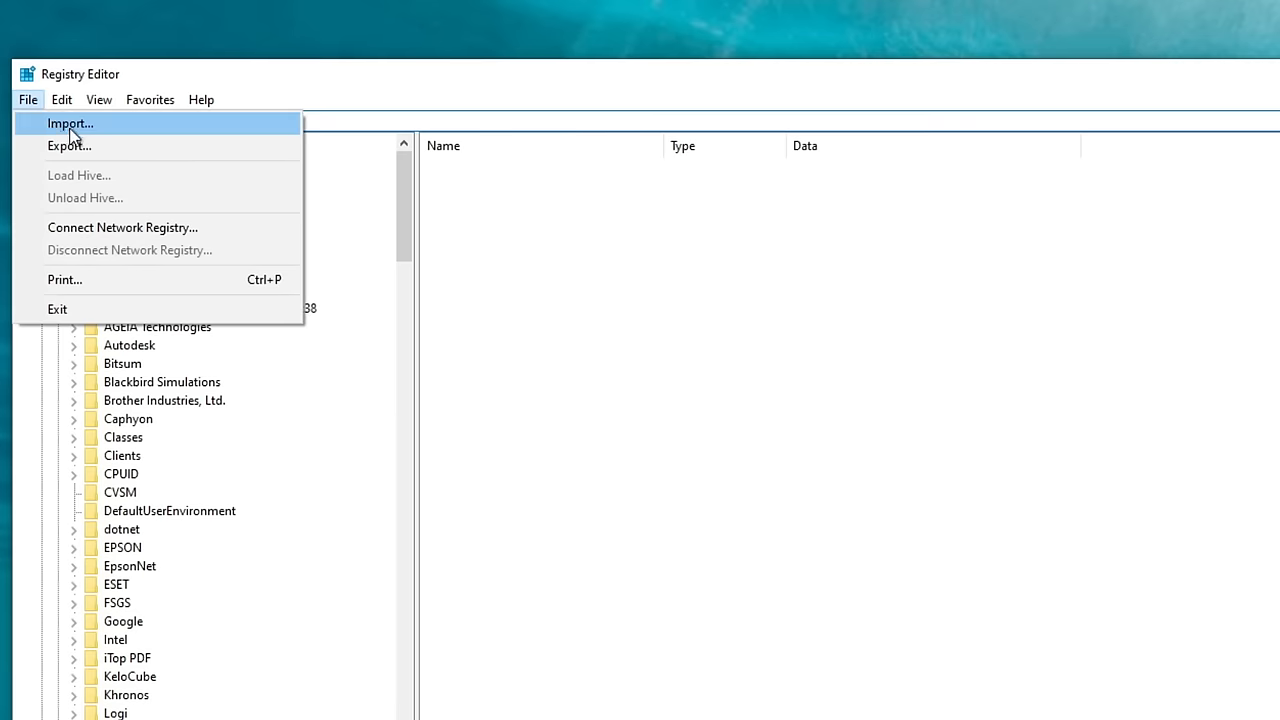
click(70, 124)
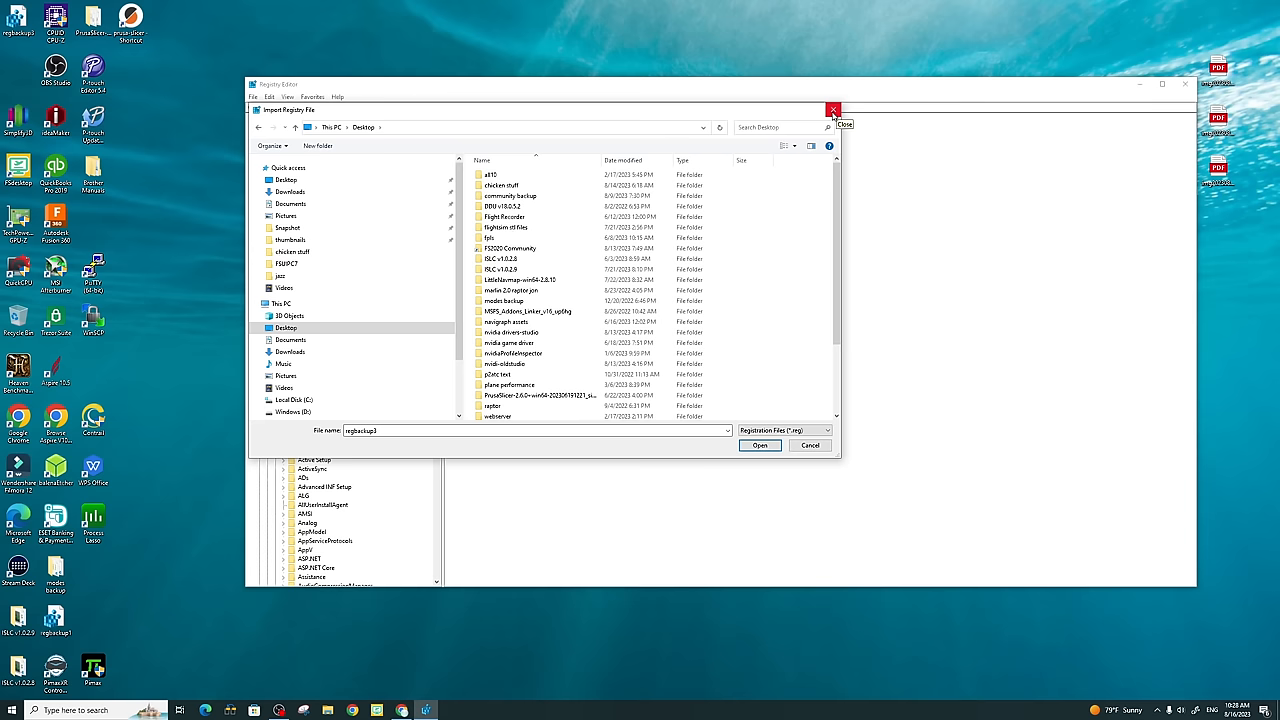
click(832, 110)
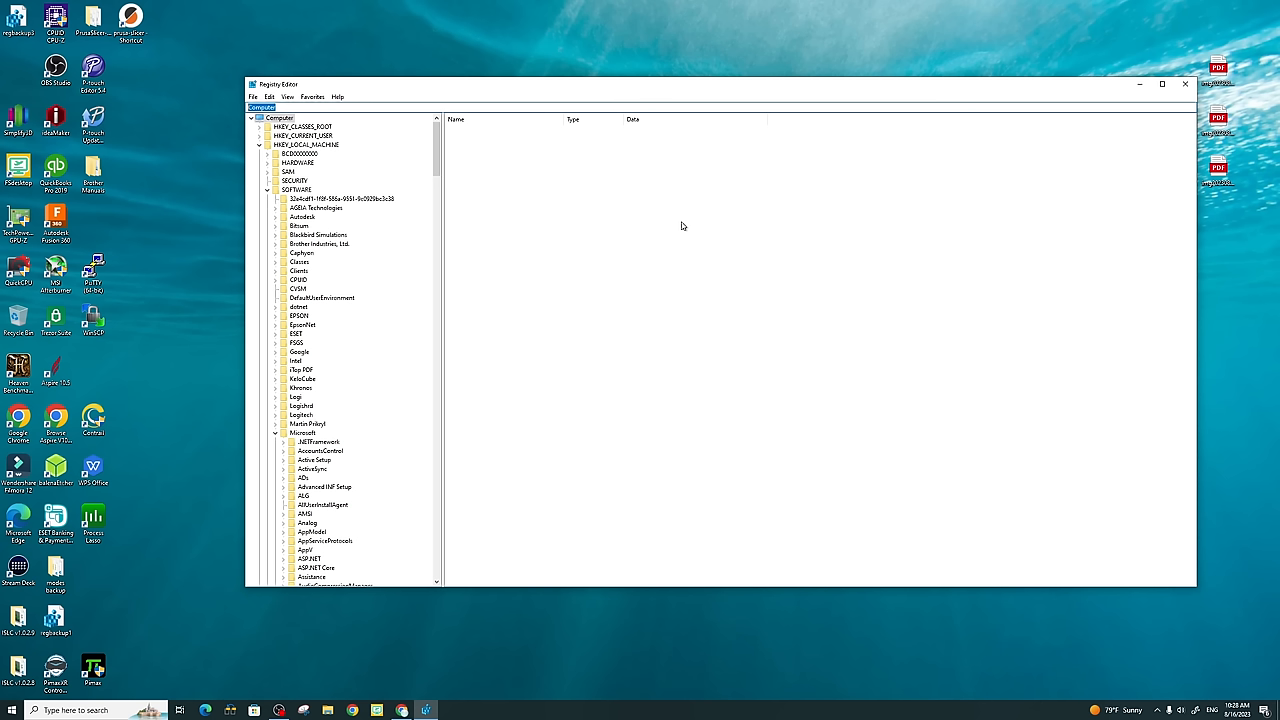
mouse_move(520, 200)
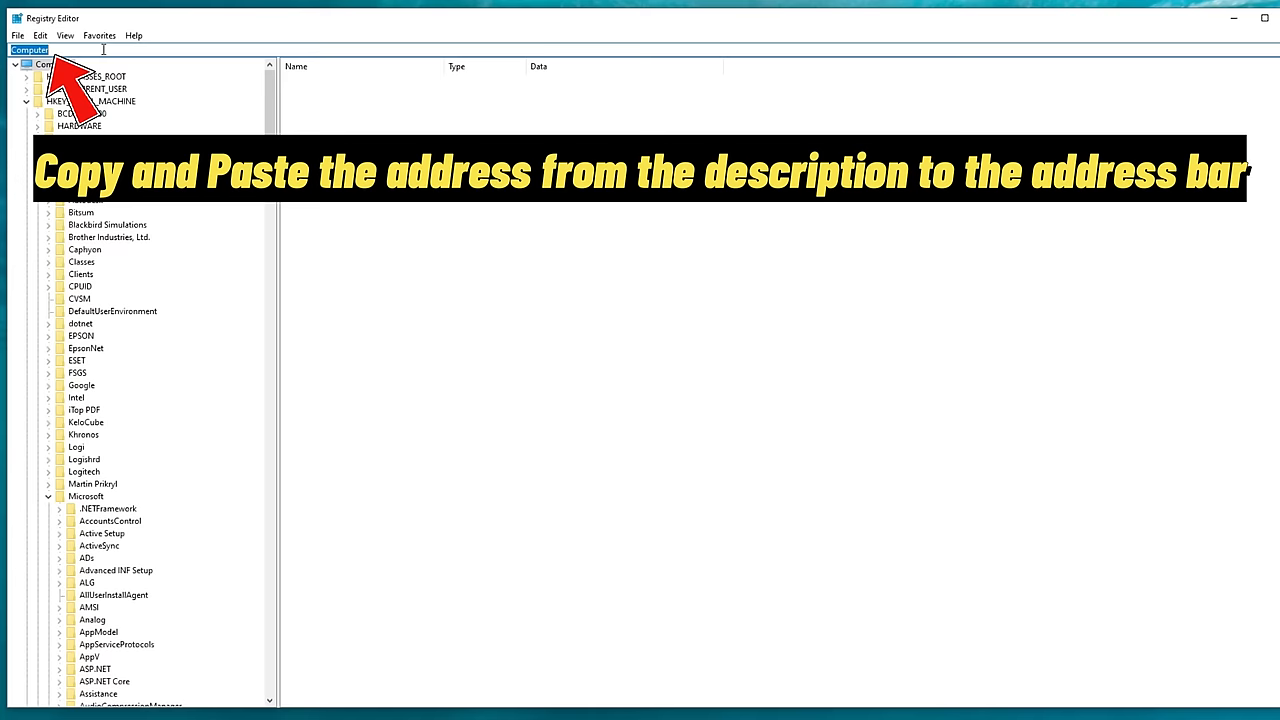
Step: Navigate to HKEY_LOCAL_MACHINE\SOFTWARE\Microsoft\Windows NT\CurrentVersion\Image File Execution Options via the address bar
text(Computer\HKEY_LOCAL_MACHINE\SOFTWARE\Microsoft\Windows NT\CurrentVersion\Image File Execution Options)
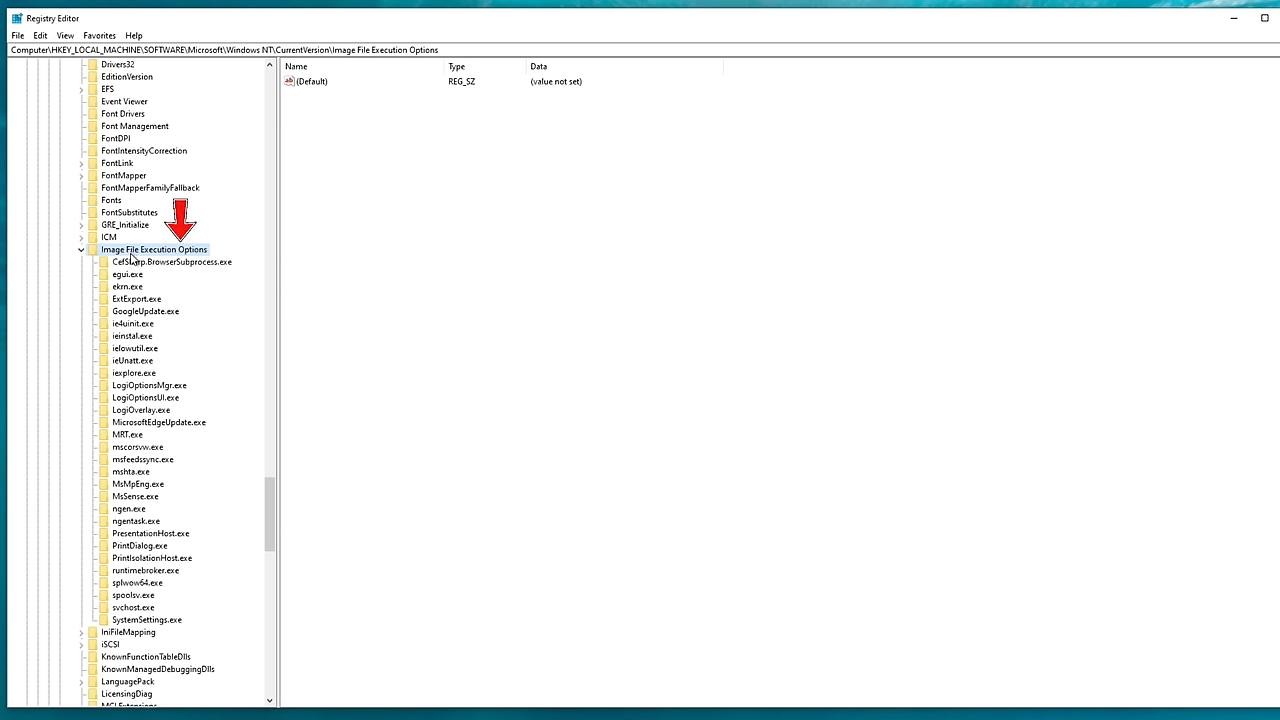
mouse_move(128, 260)
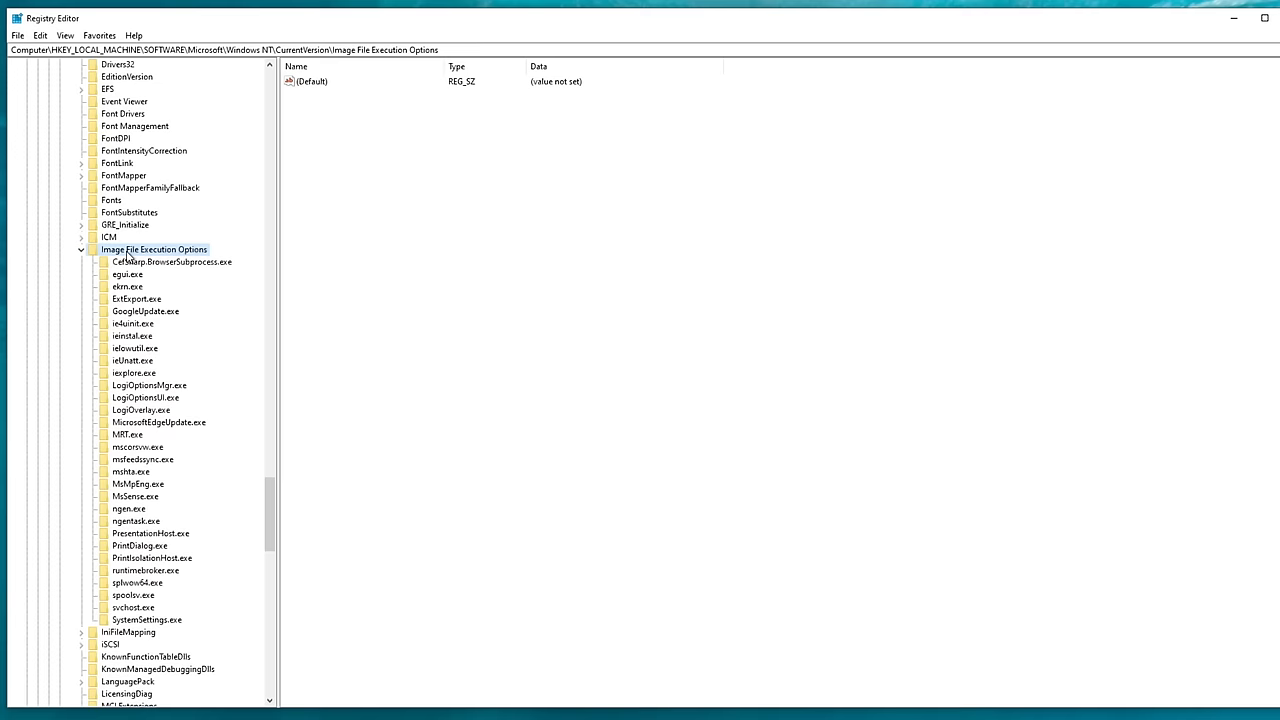
Step: Create a new subkey named FlightSimulator.exe under Image File Execution Options
right_click(154, 248)
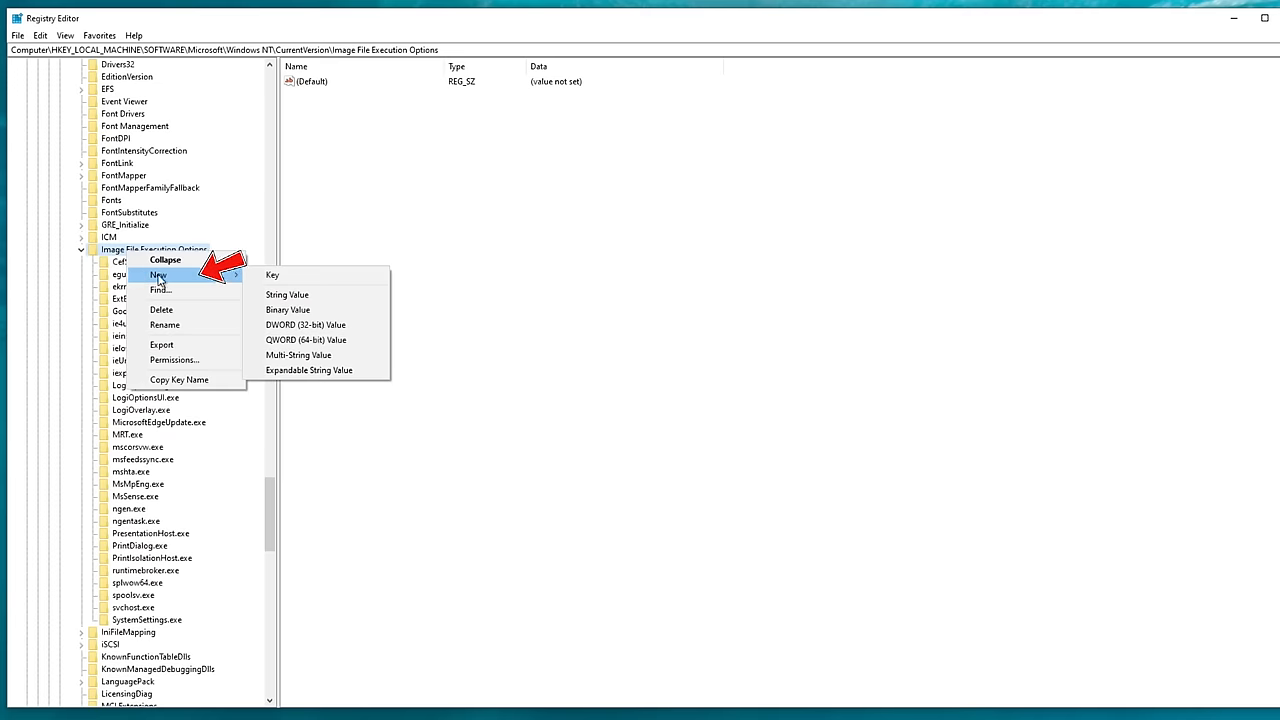
click(272, 276)
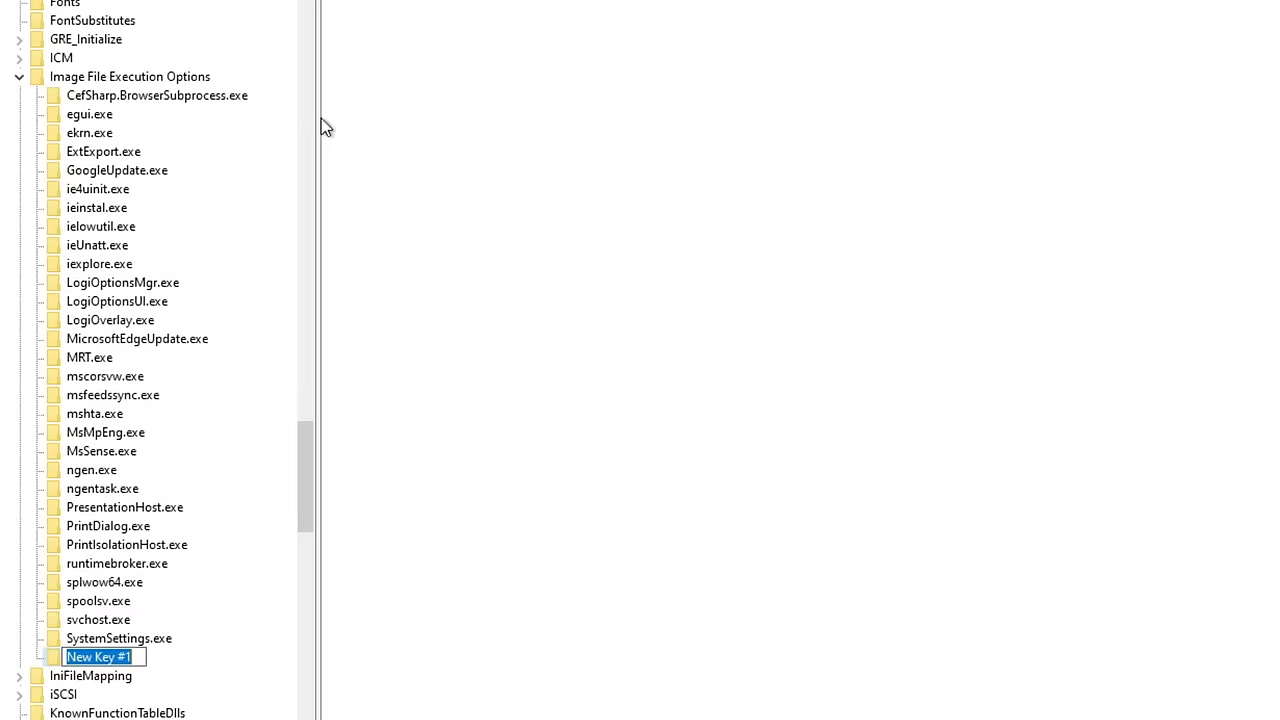
text(FlightS)
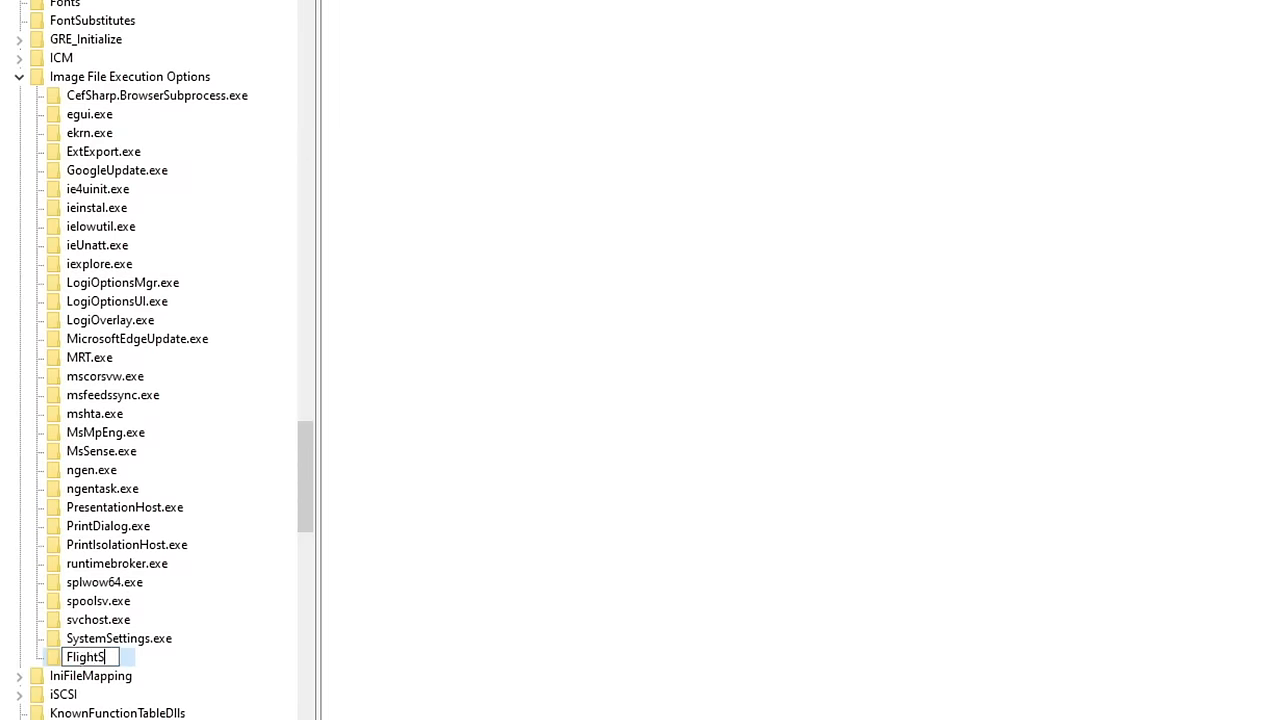
text(imulator.)
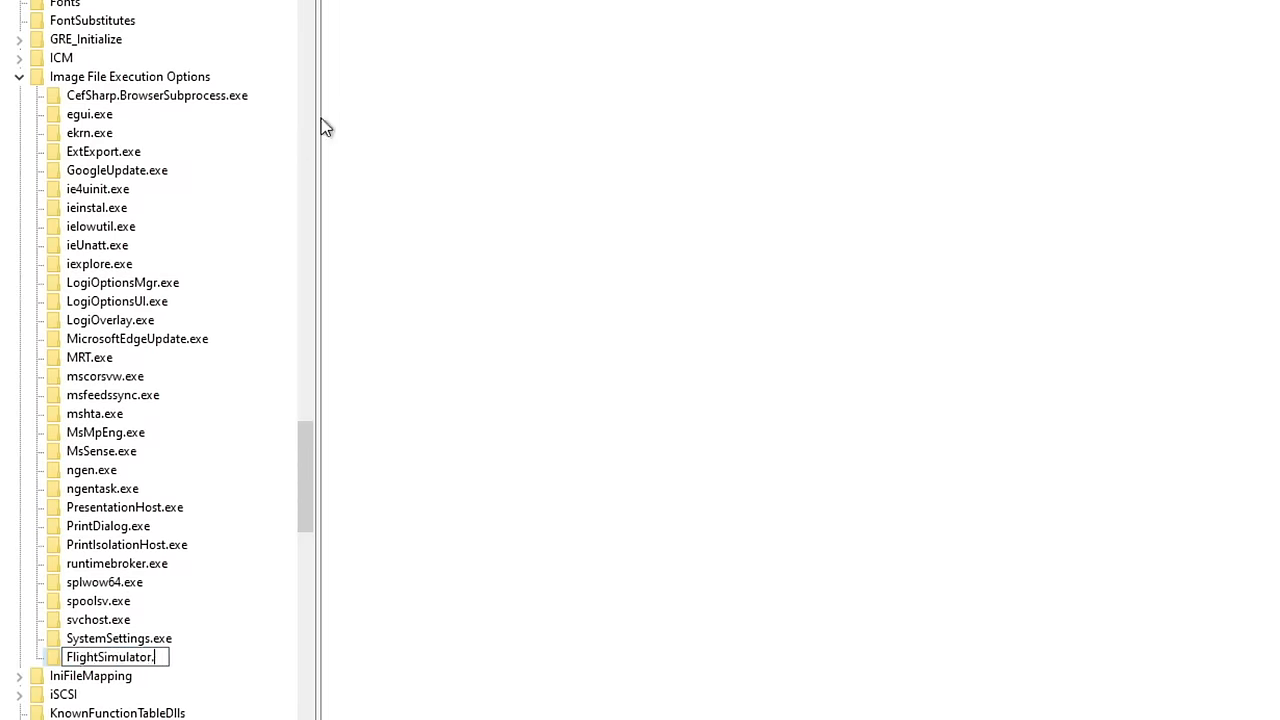
text(exe)
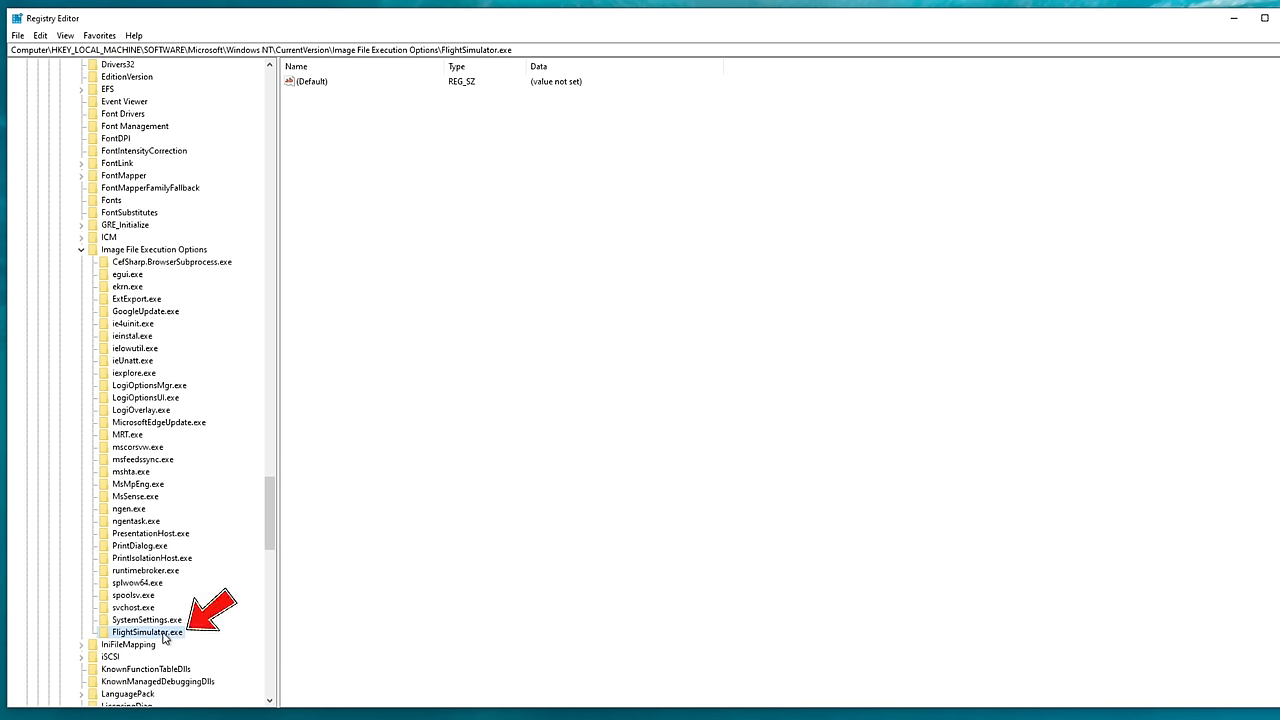
Step: Create a new subkey named PerfOptions under FlightSimulator.exe
right_click(148, 632)
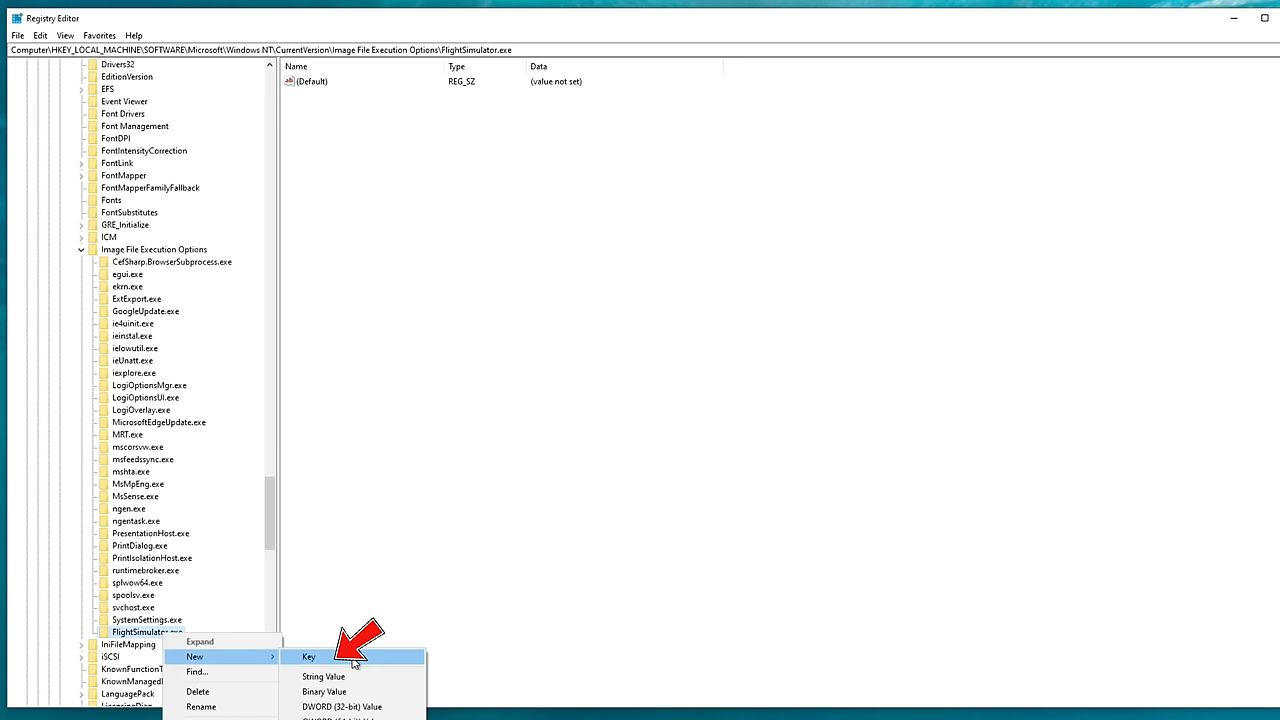
click(308, 656)
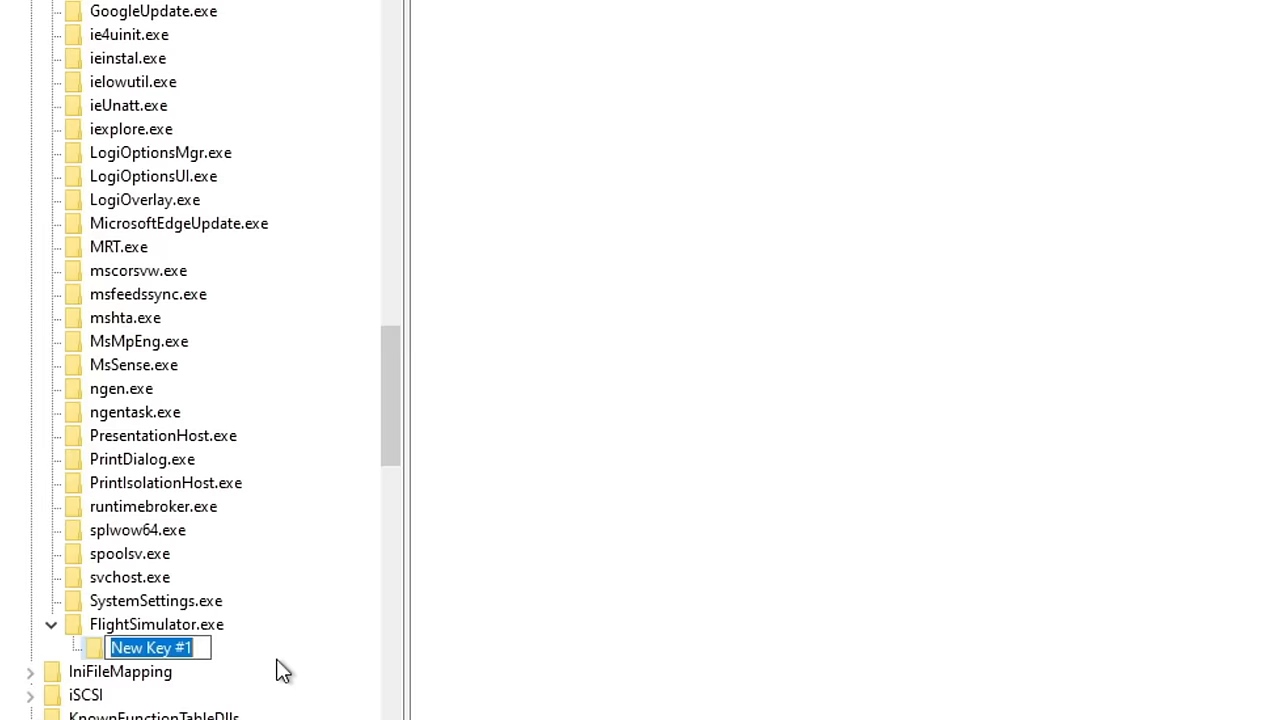
text(Perf)
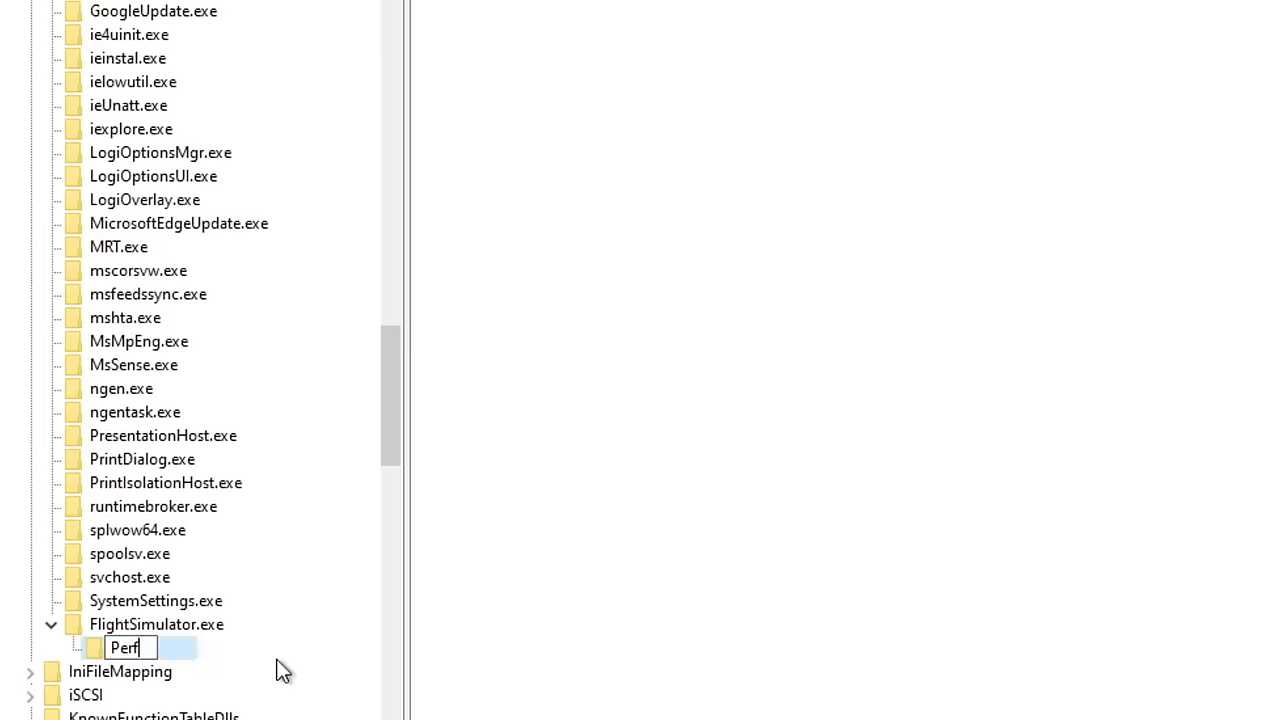
text(Options)
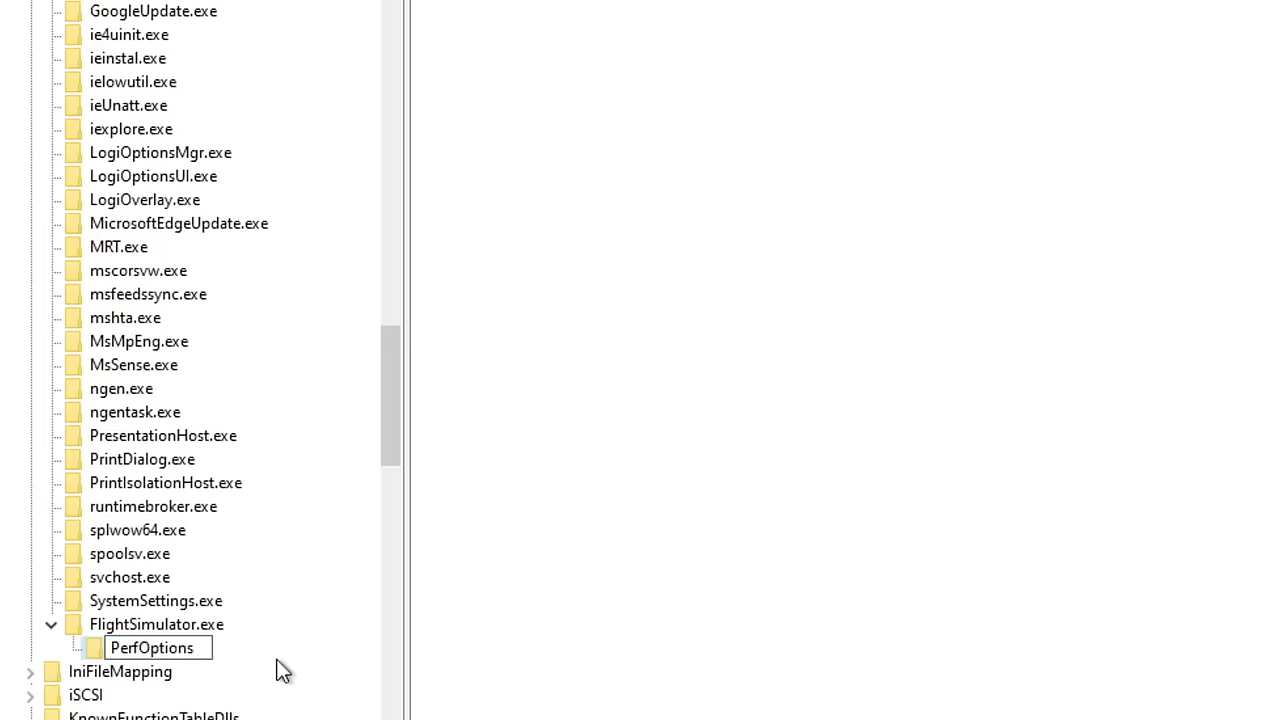
mouse_move(238, 672)
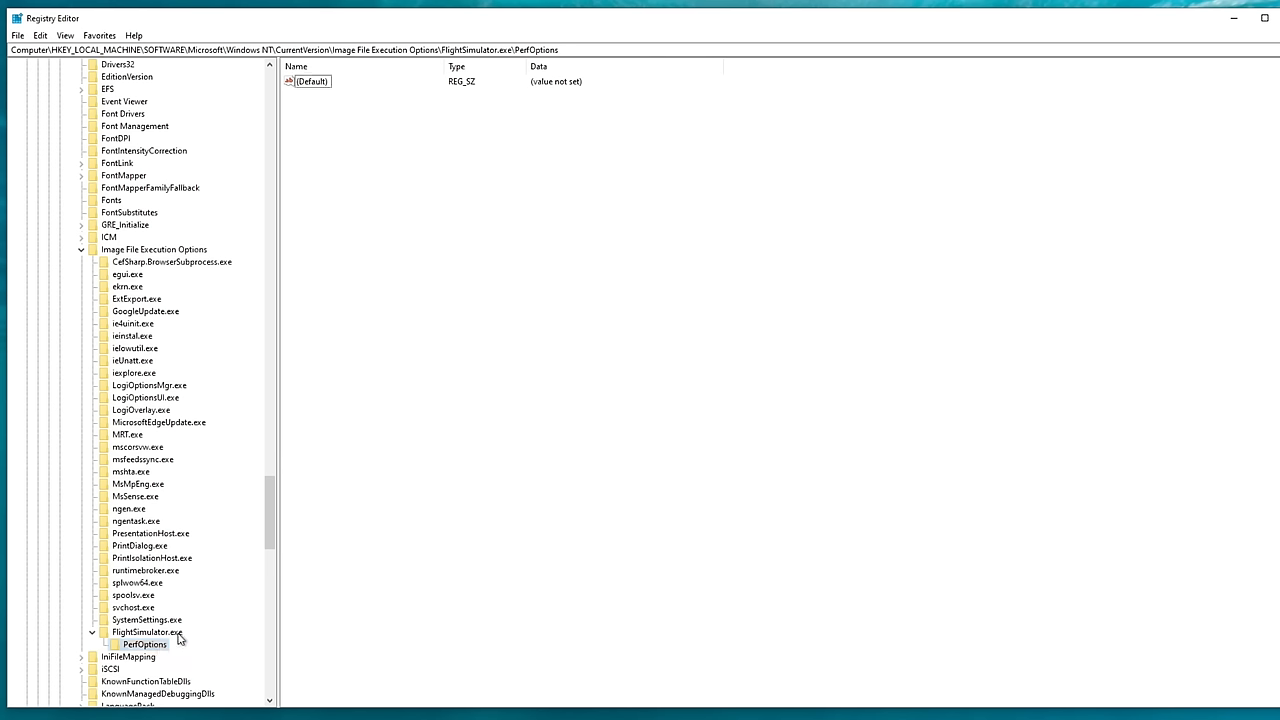
Step: Add a new DWORD (32-bit) value named CpuPriorityClass inside PerfOptions
click(144, 644)
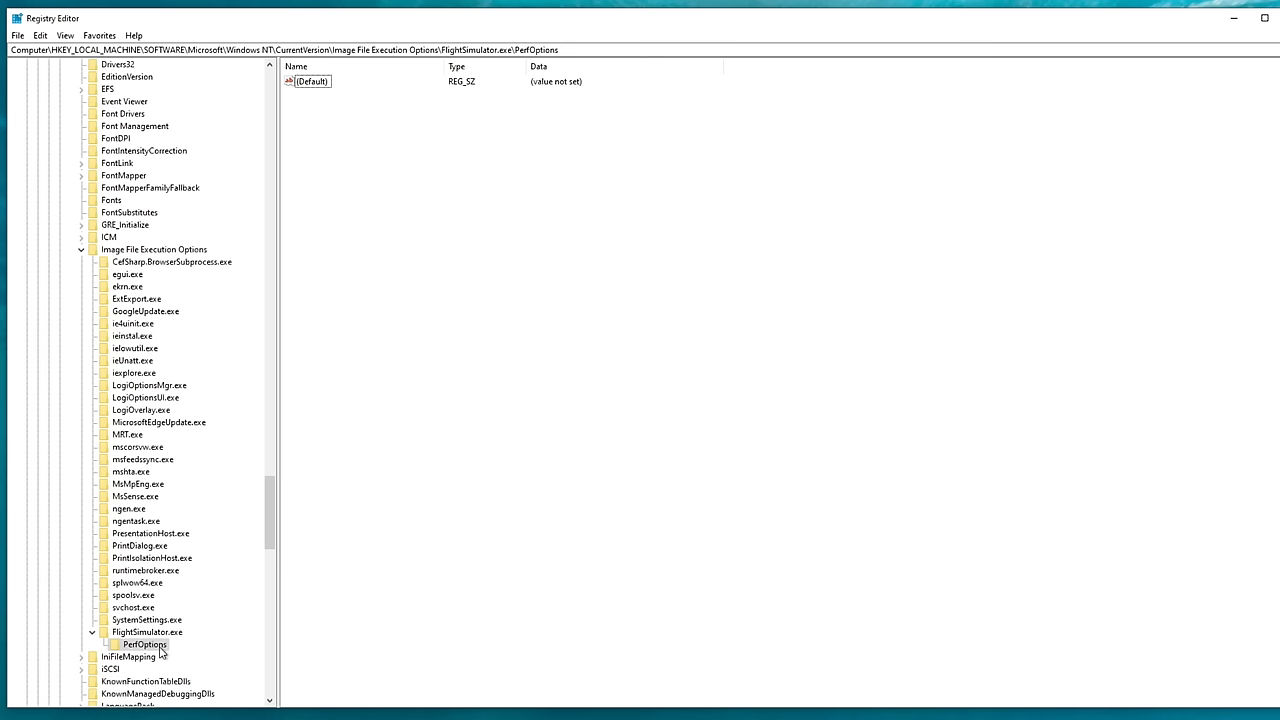
click(144, 644)
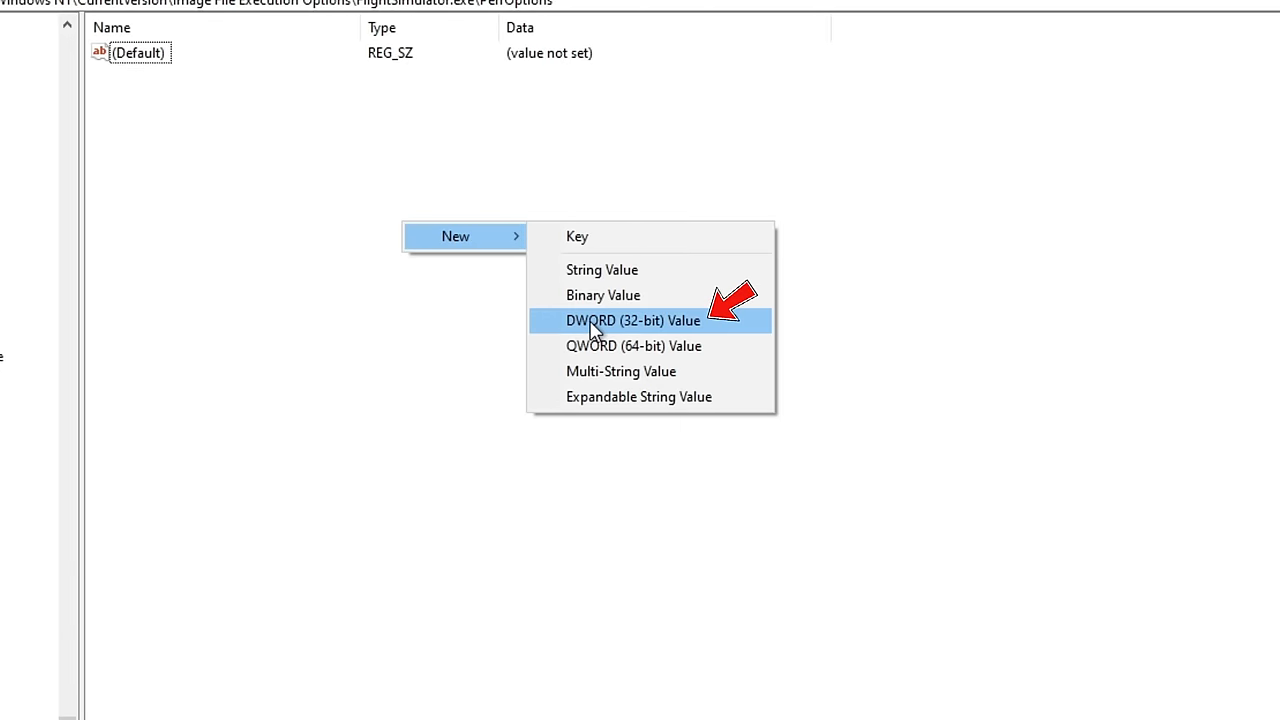
click(632, 320)
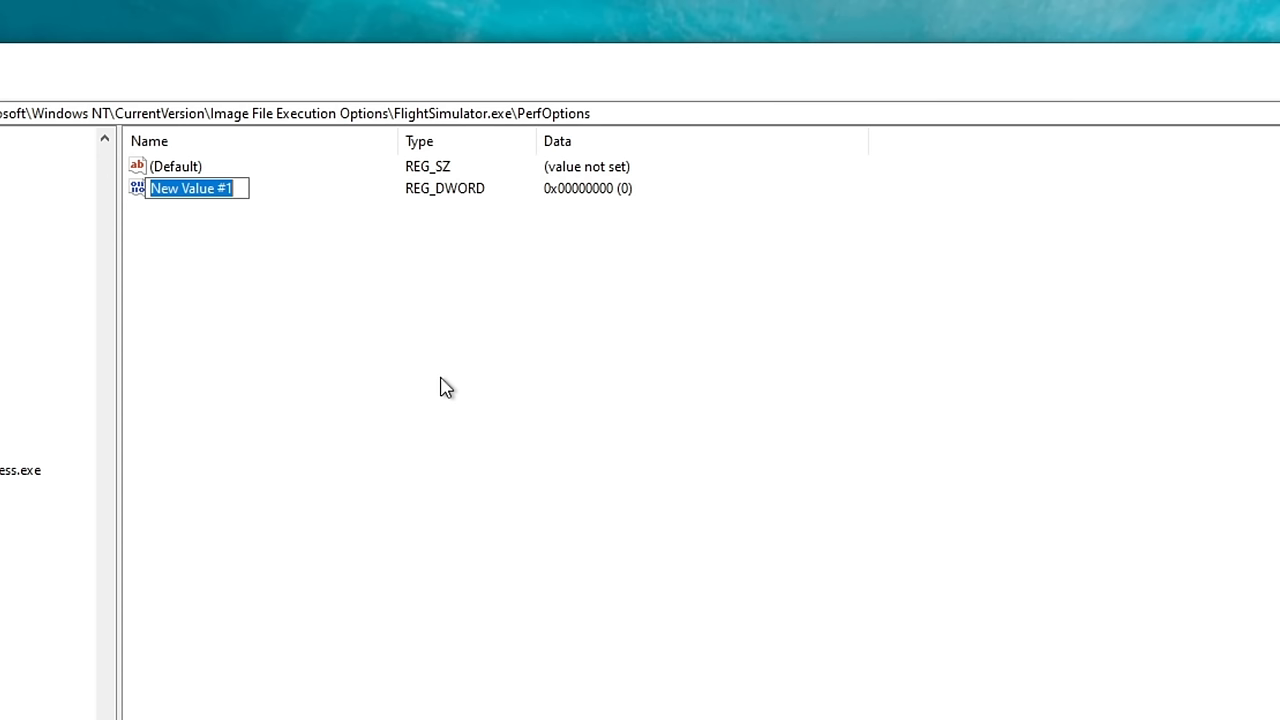
text(CpuPriorityClass)
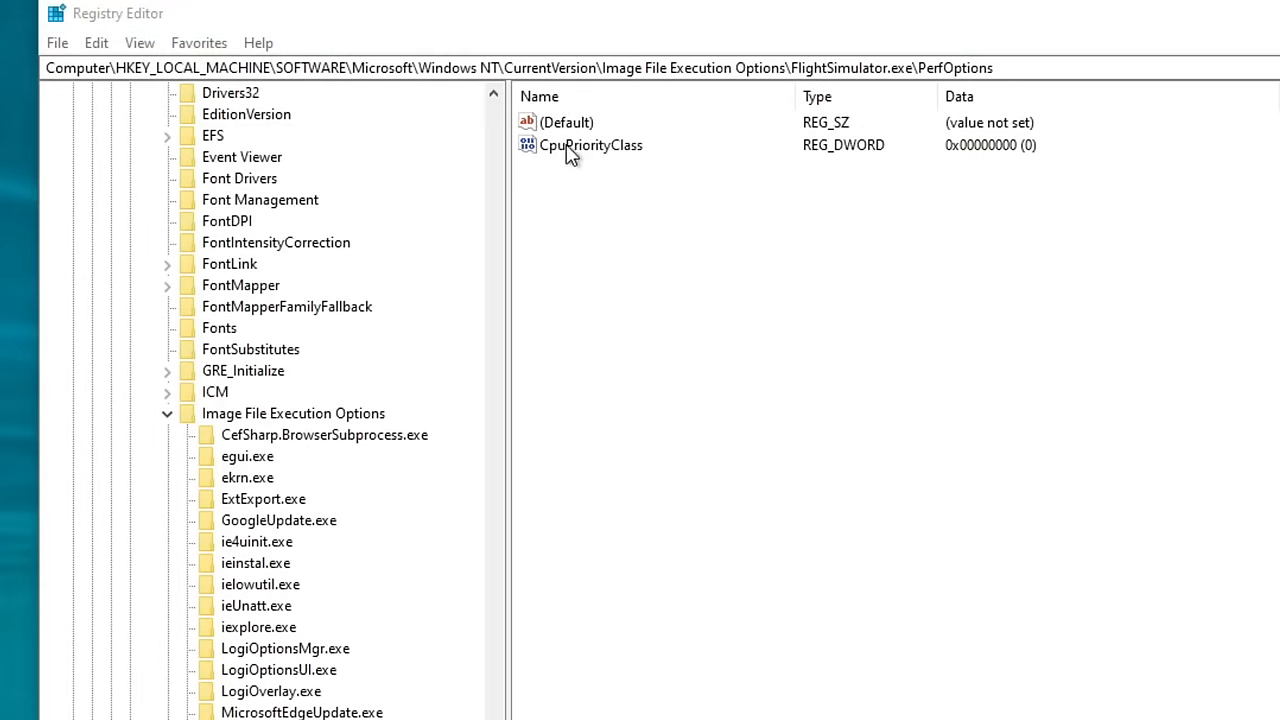
Step: Set CpuPriorityClass data to 3 and close Registry Editor
double_click(590, 144)
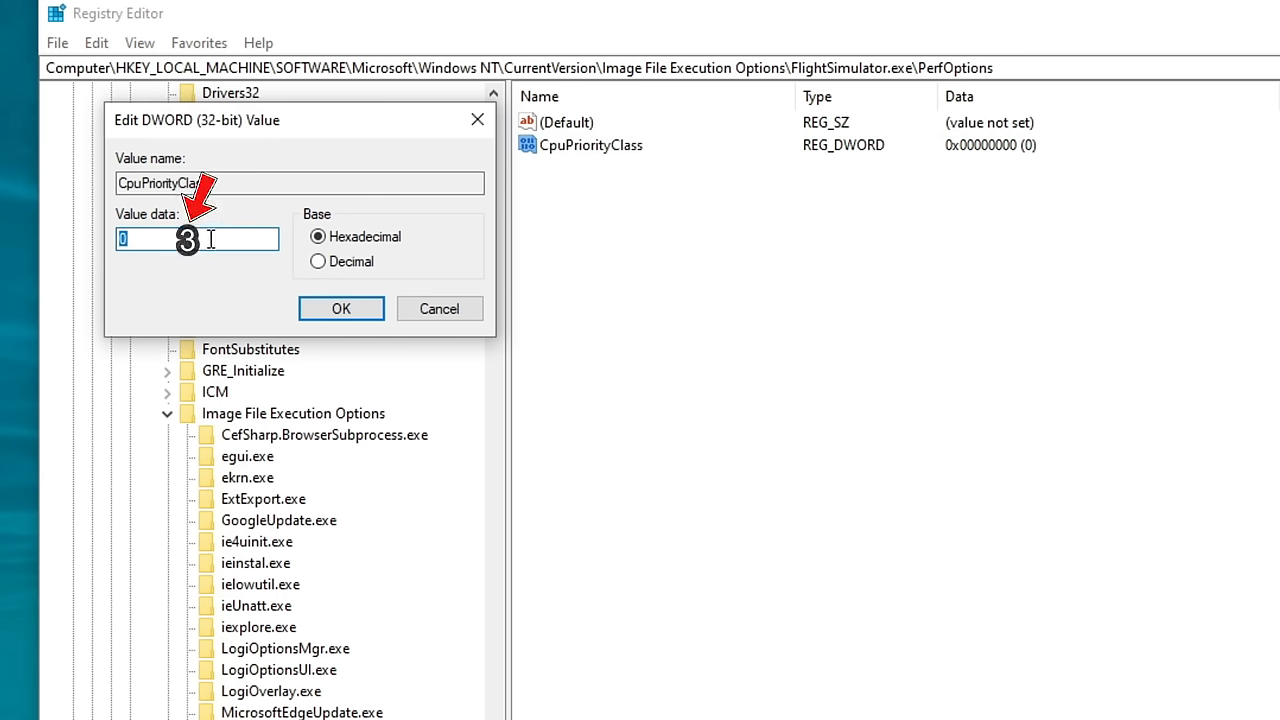
click(340, 308)
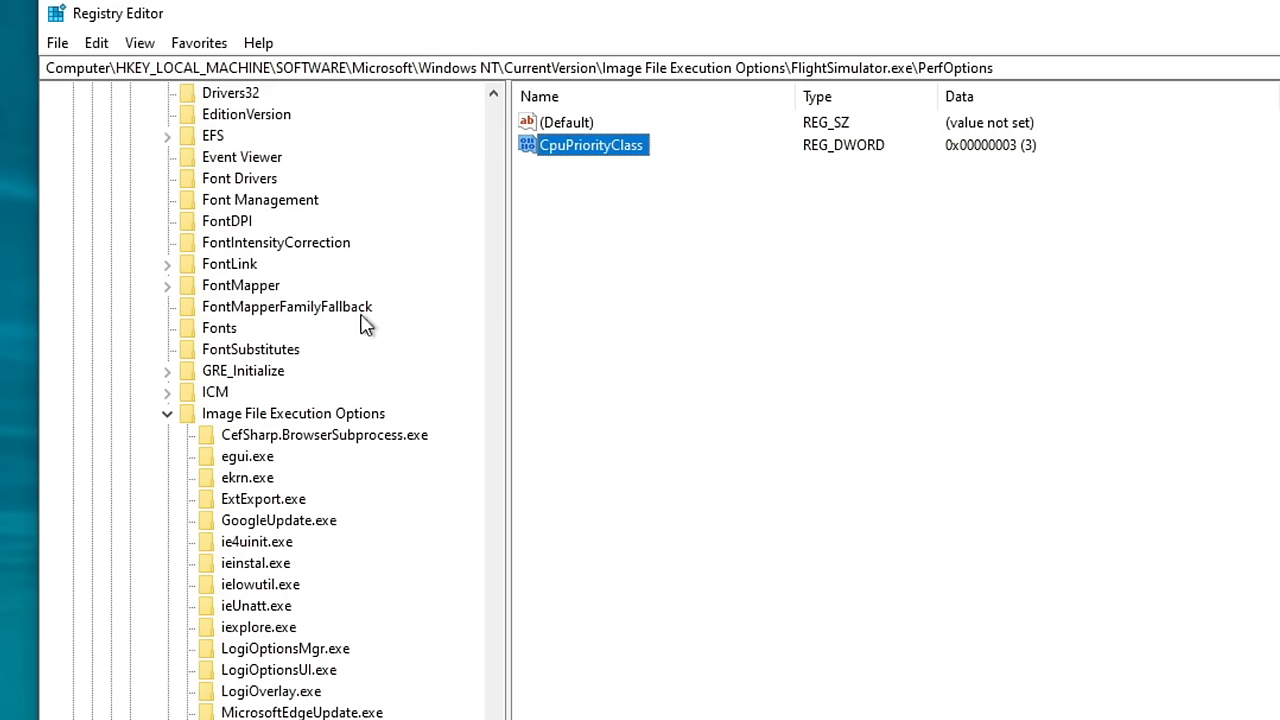
mouse_move(858, 464)
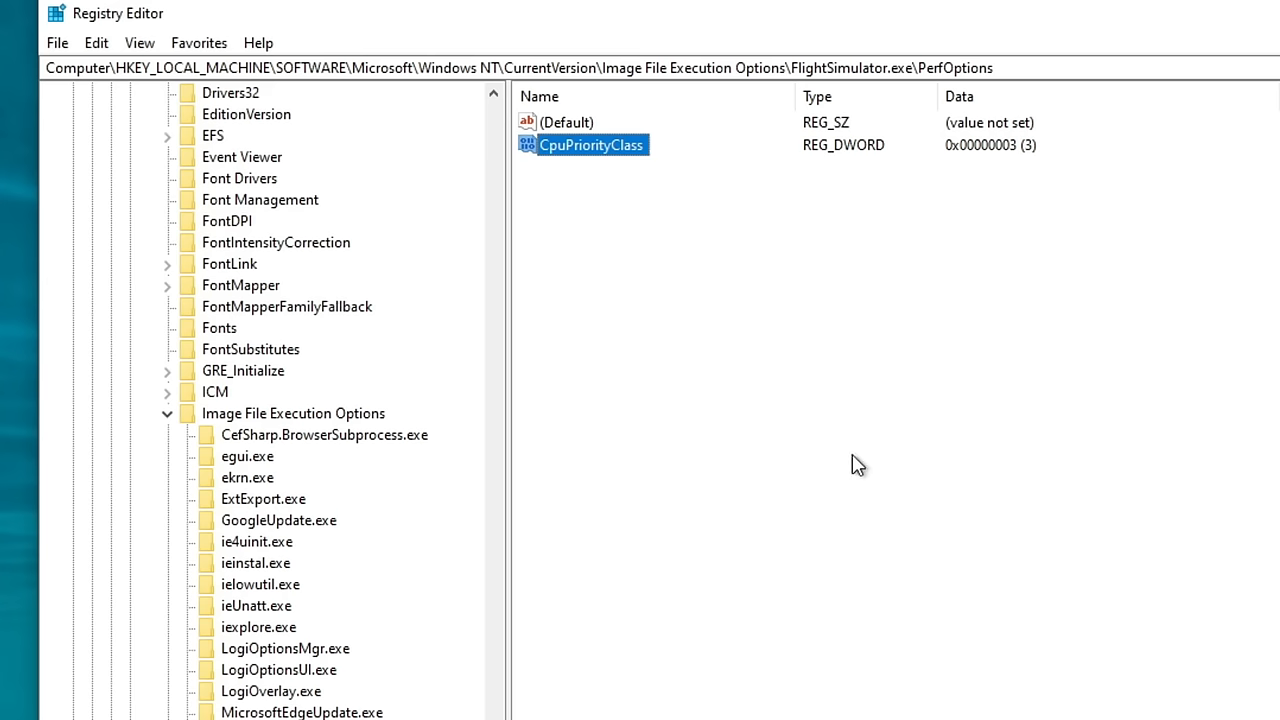
click(1162, 84)
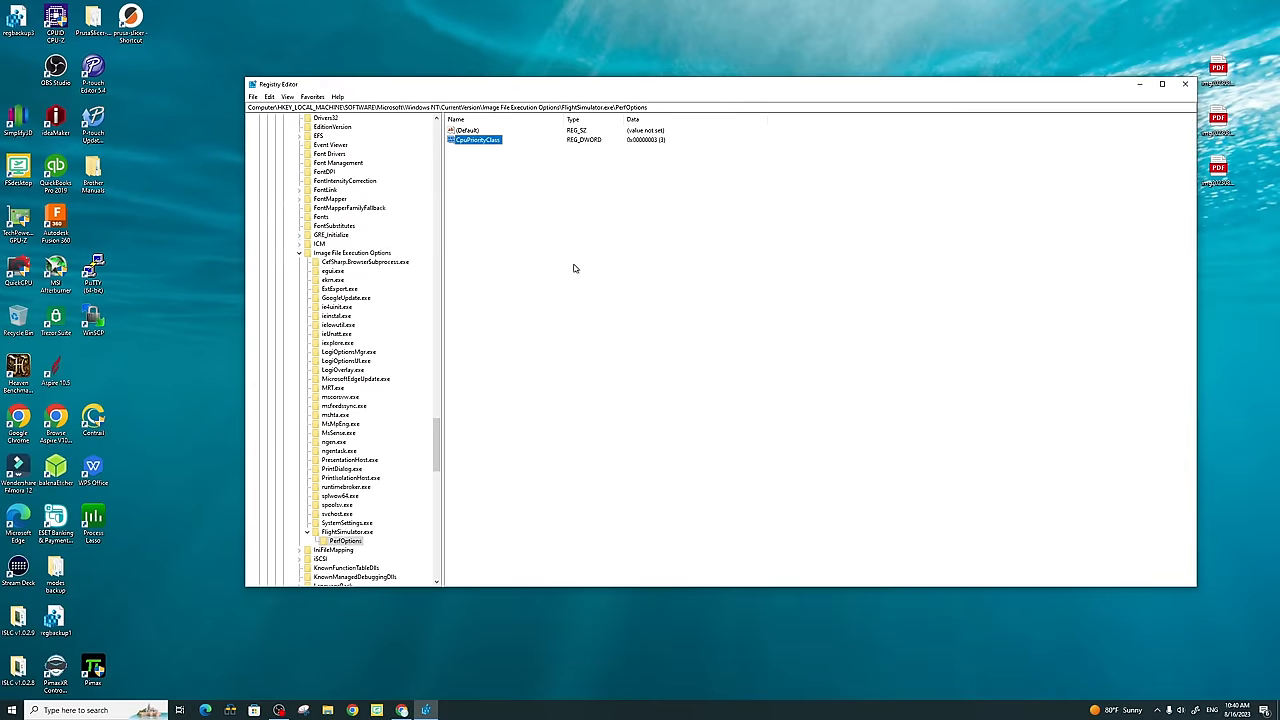
mouse_move(1022, 224)
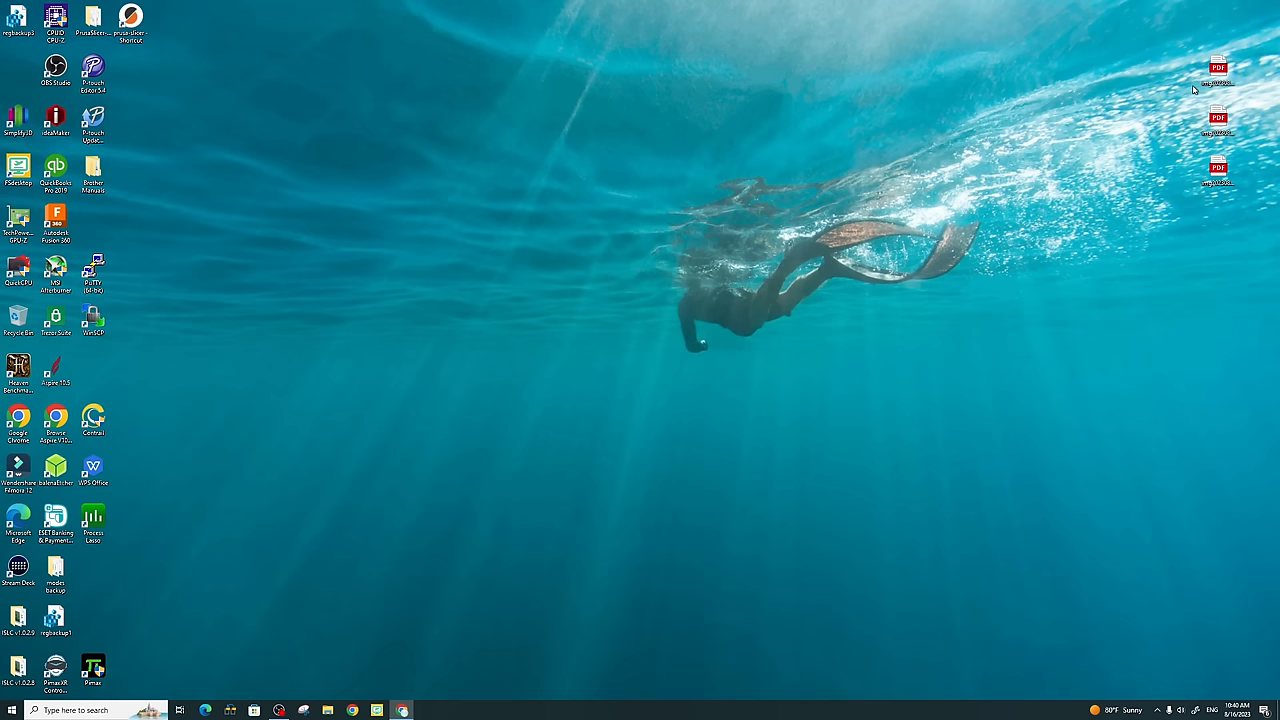
mouse_move(448, 440)
text(mic)
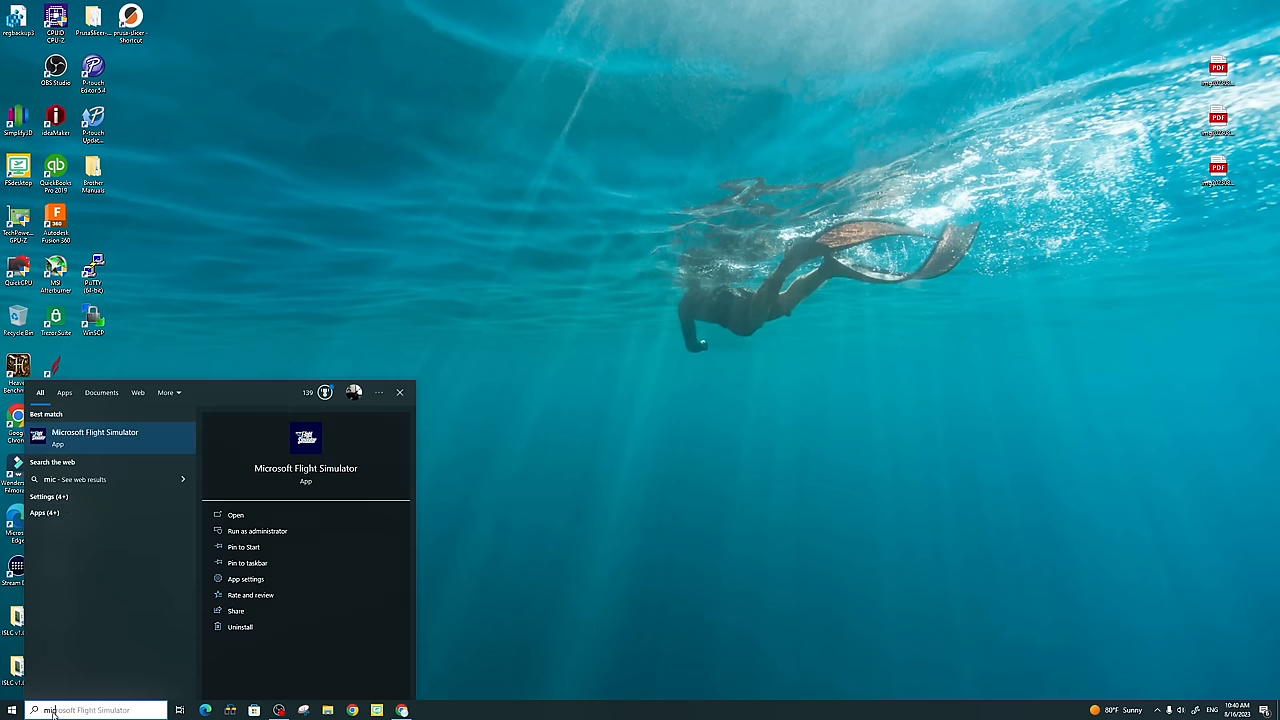
Step: Launch Microsoft Flight Simulator from the taskbar search results
click(236, 514)
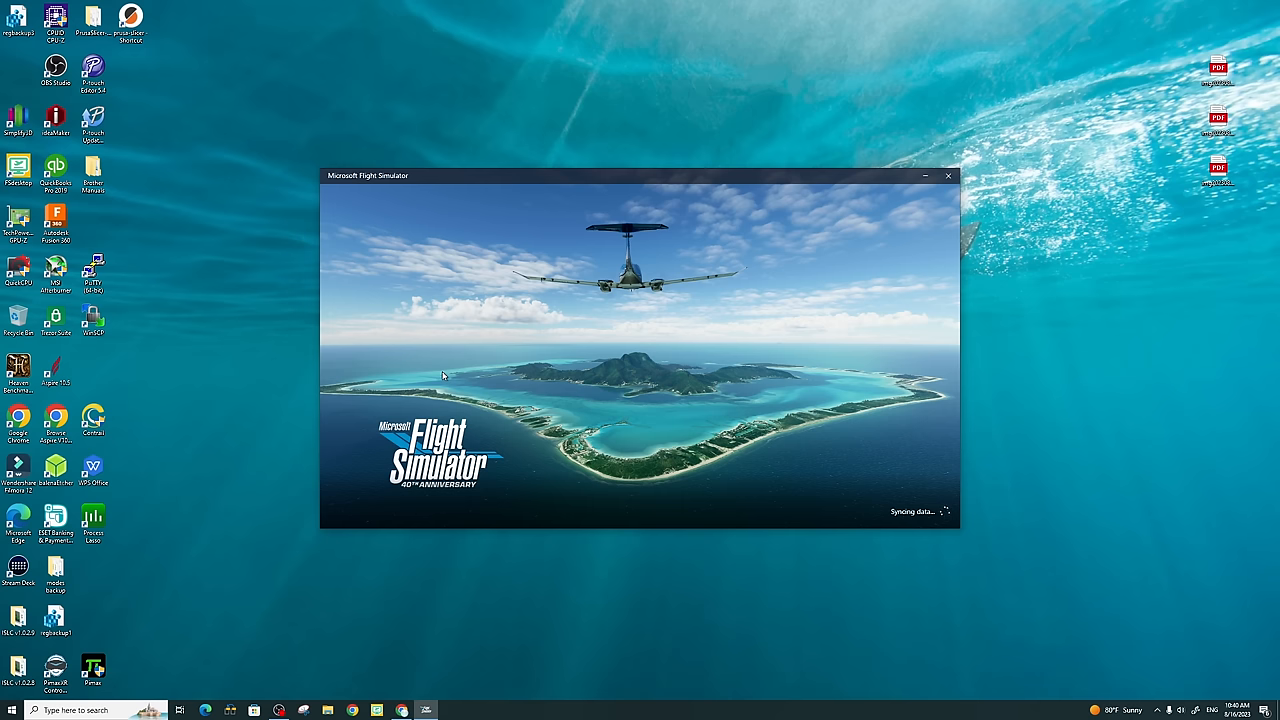
mouse_move(552, 612)
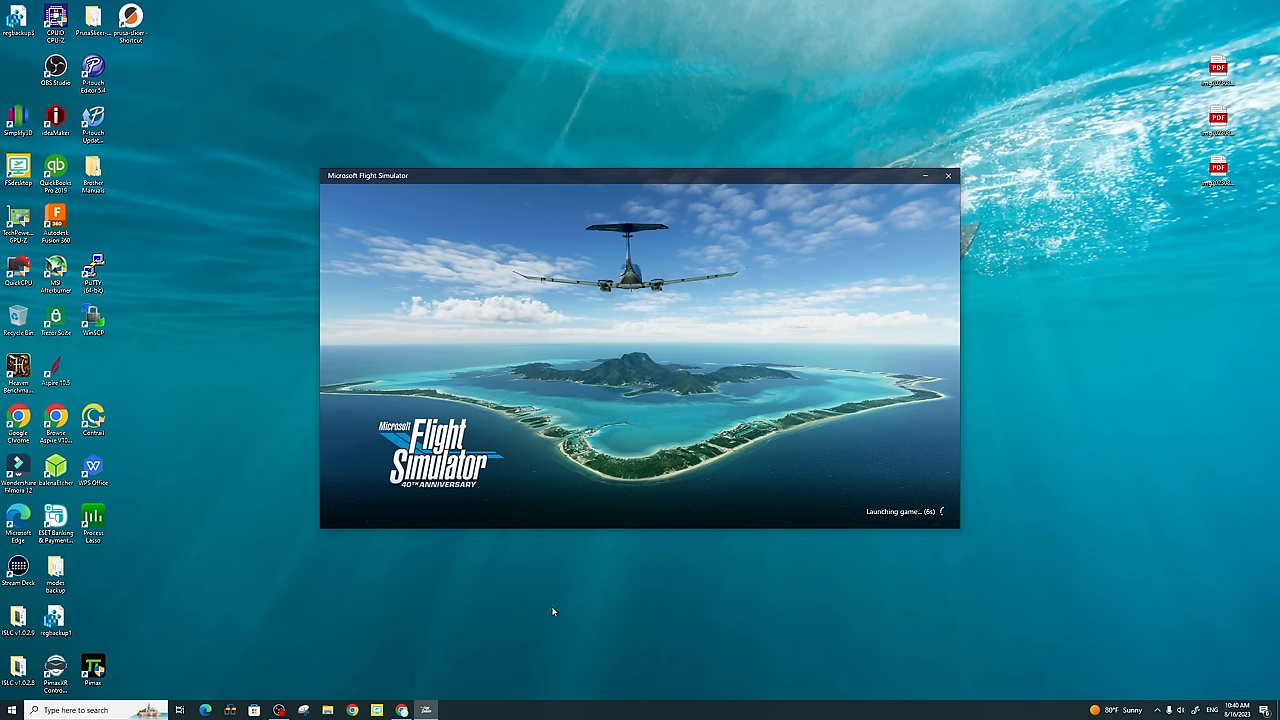